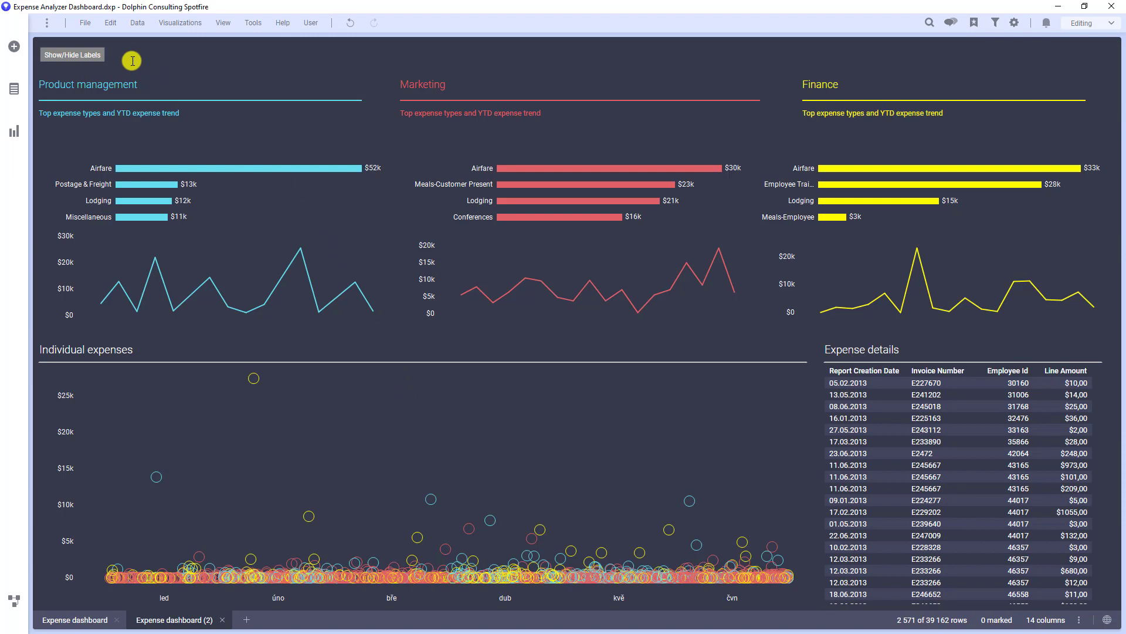
mouse_move(120, 54)
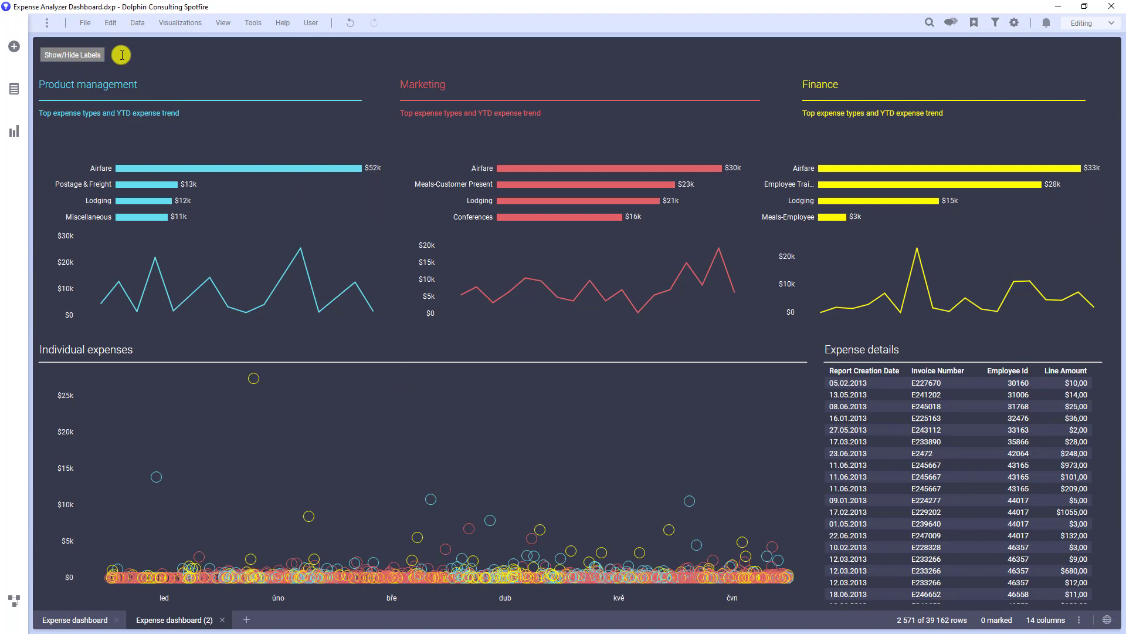
Toggle the existing label button on and off, then go to the Expense dashboard page.
left_click(73, 54)
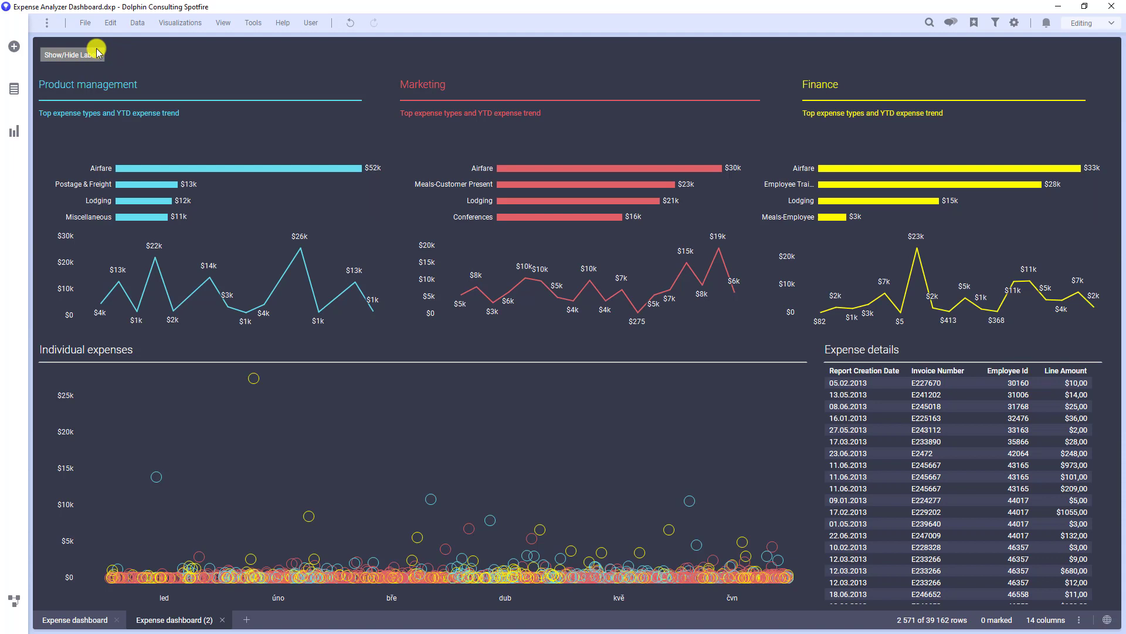
left_click(66, 54)
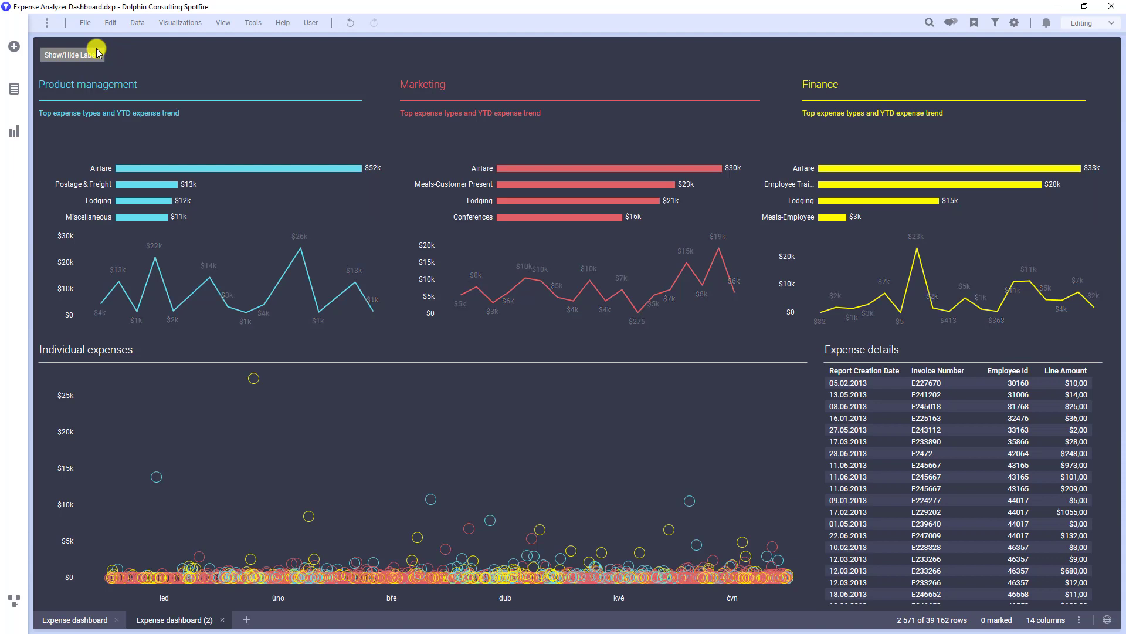
left_click(70, 54)
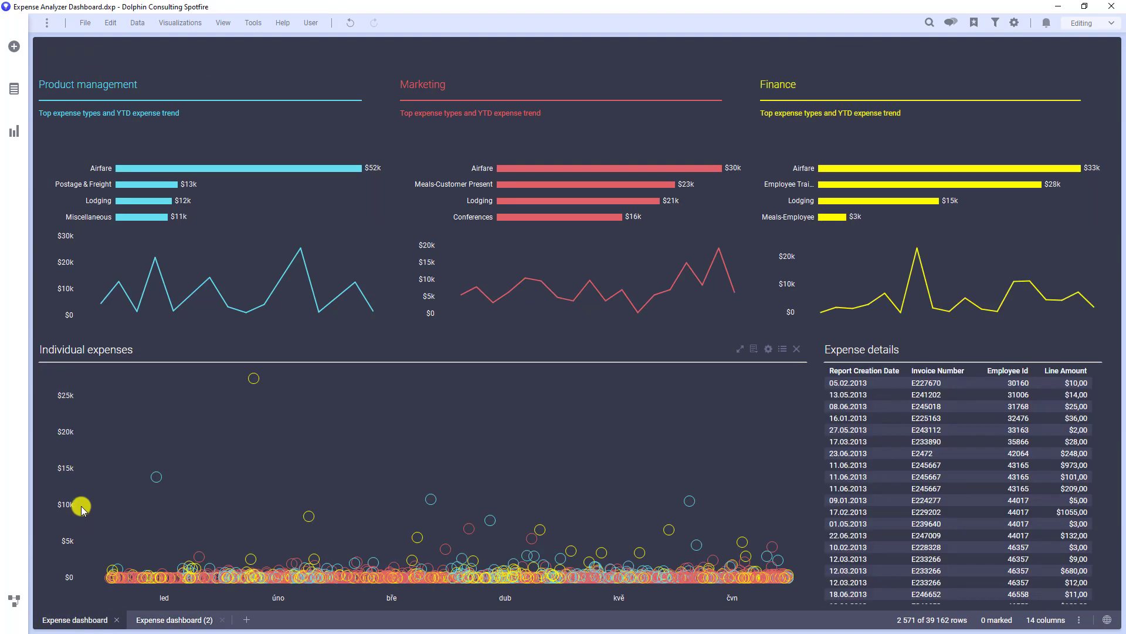
Insert an action control in the text area's HTML with display text 'Show or Hide Labels'.
right_click(166, 52)
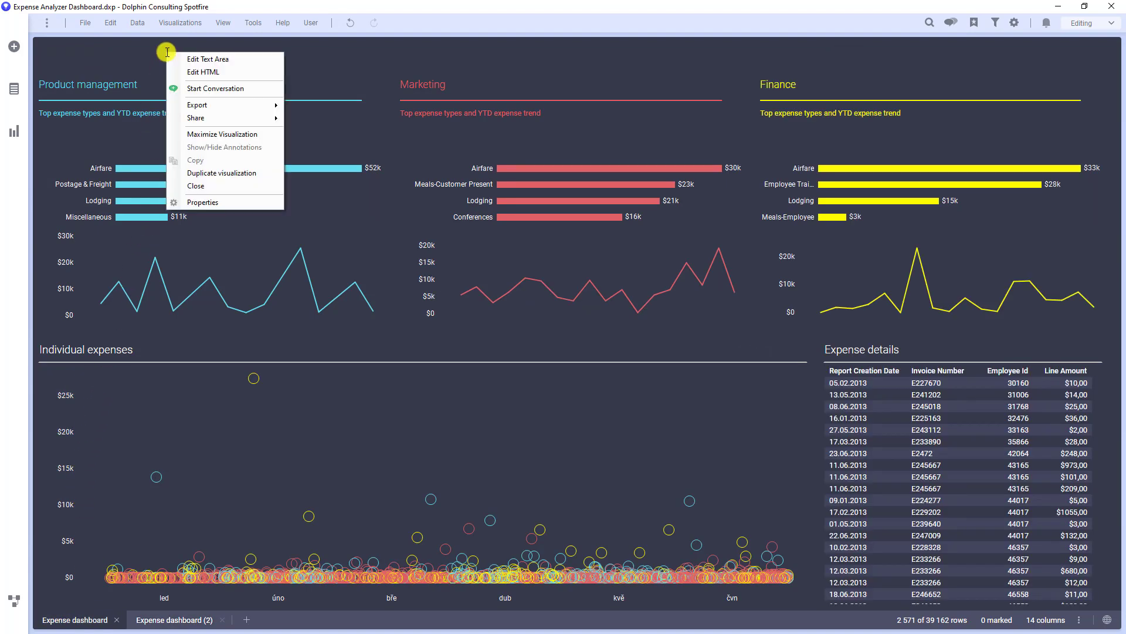
left_click(201, 72)
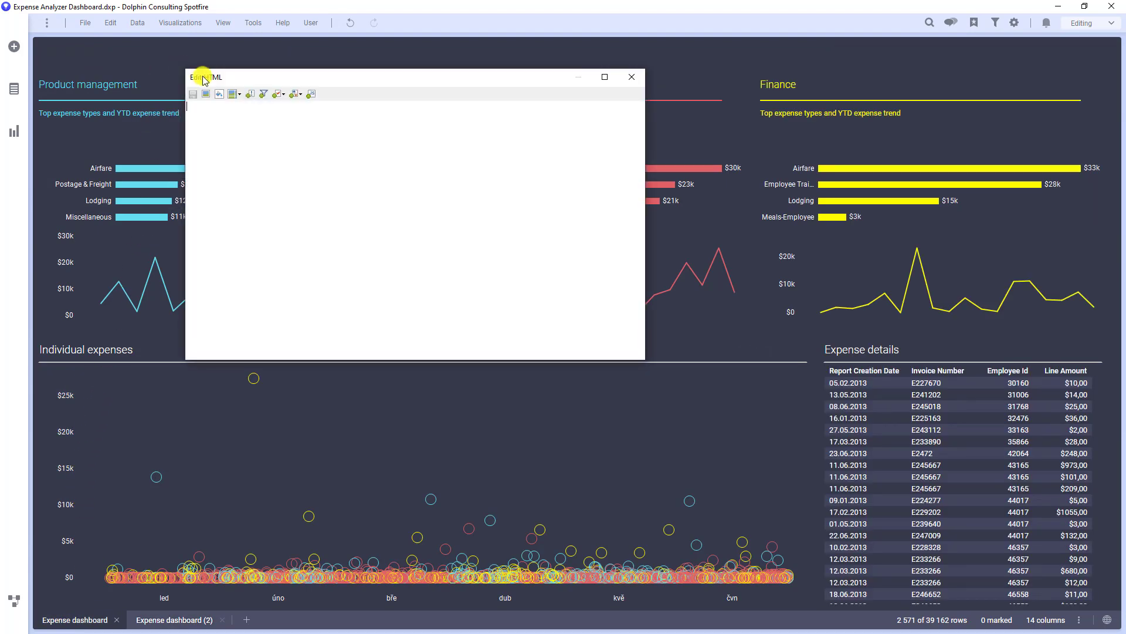
mouse_move(249, 95)
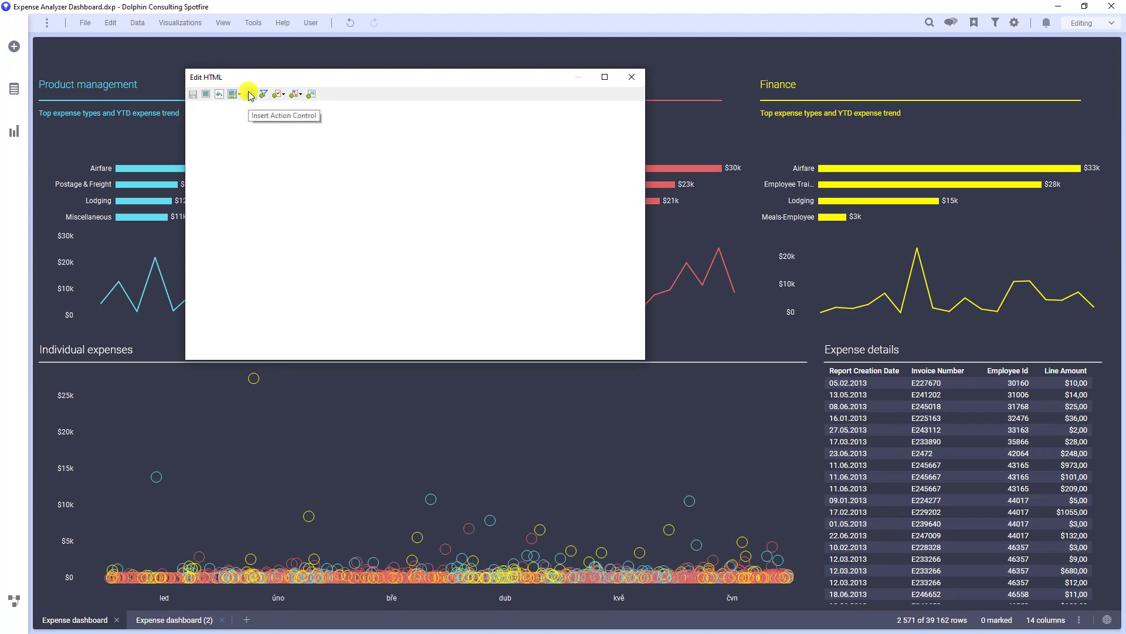
left_click(247, 94)
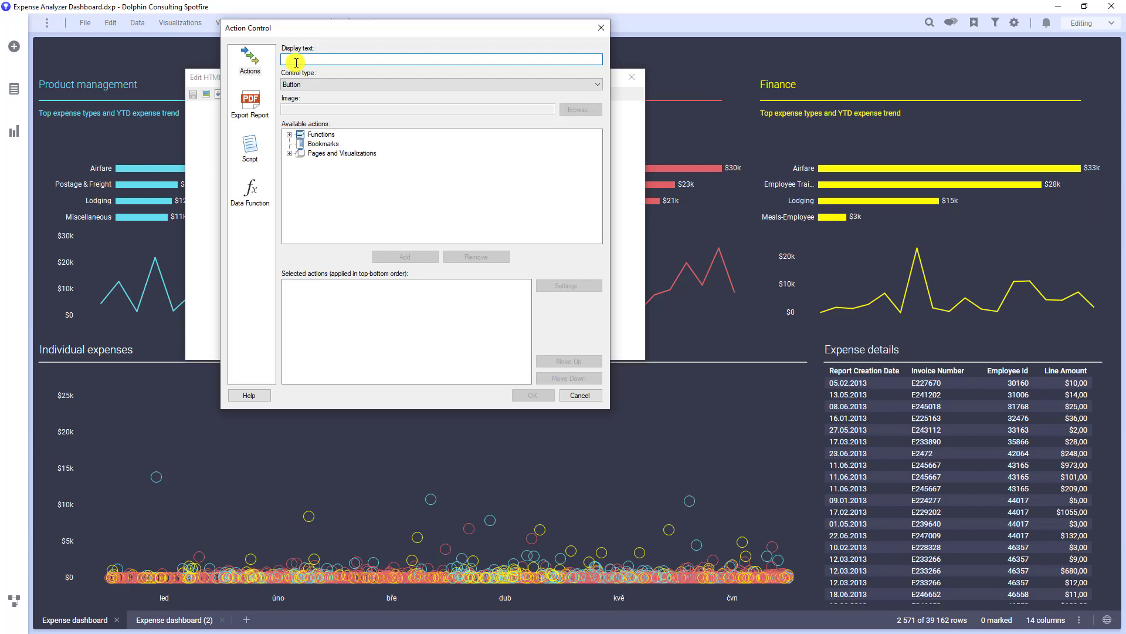
type("Show all")
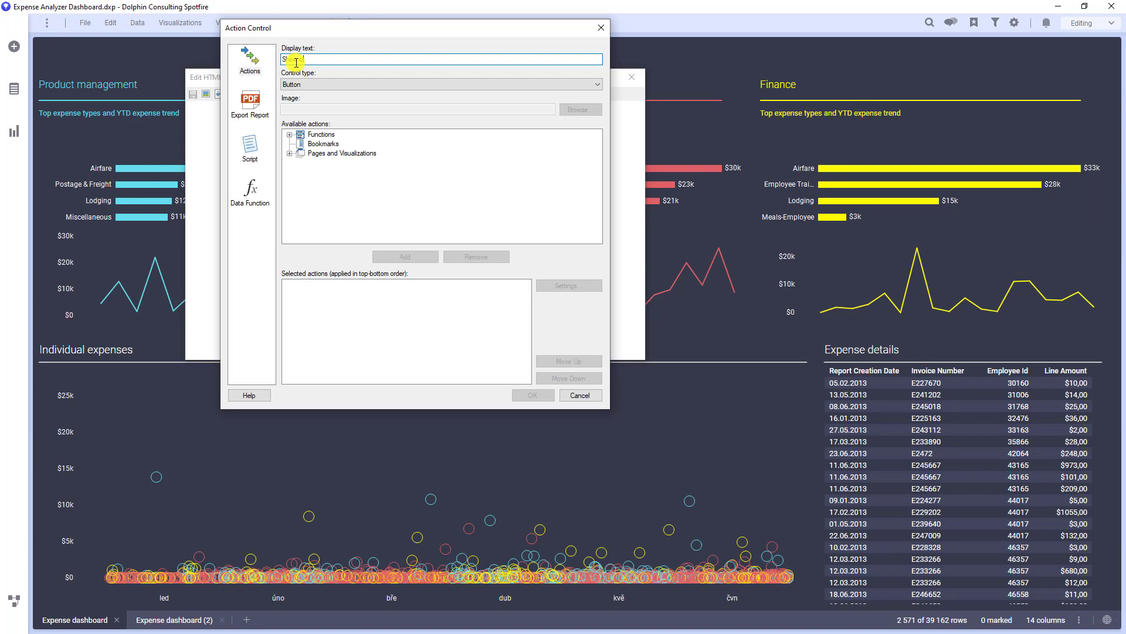
type("Hide Labels")
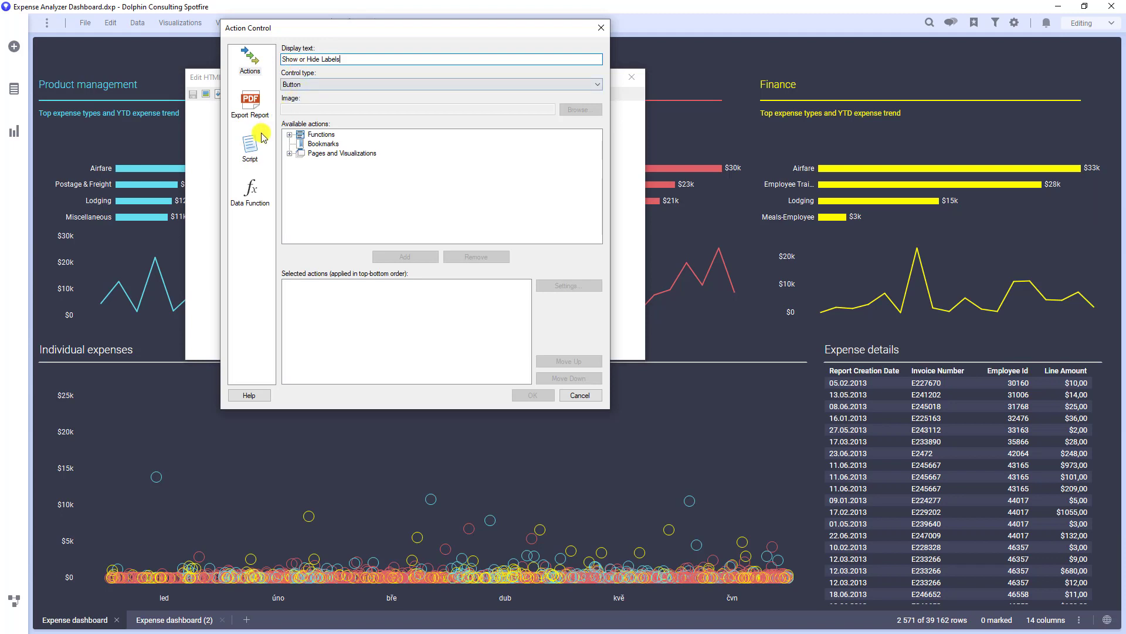
Choose the Script category so the button can run a script.
left_click(249, 145)
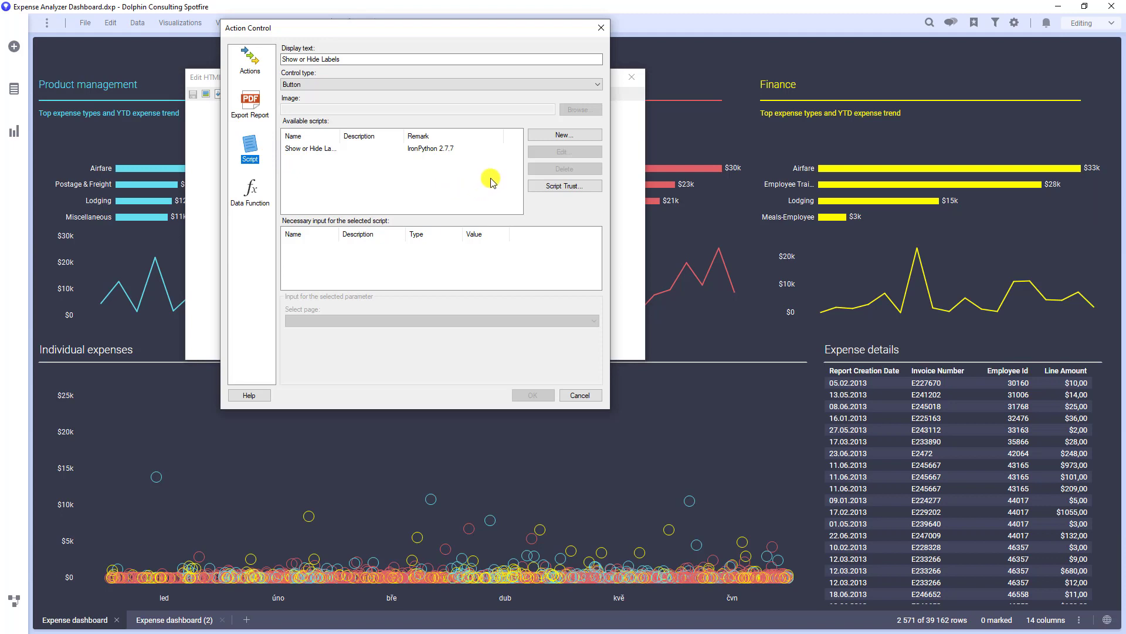
mouse_move(495, 155)
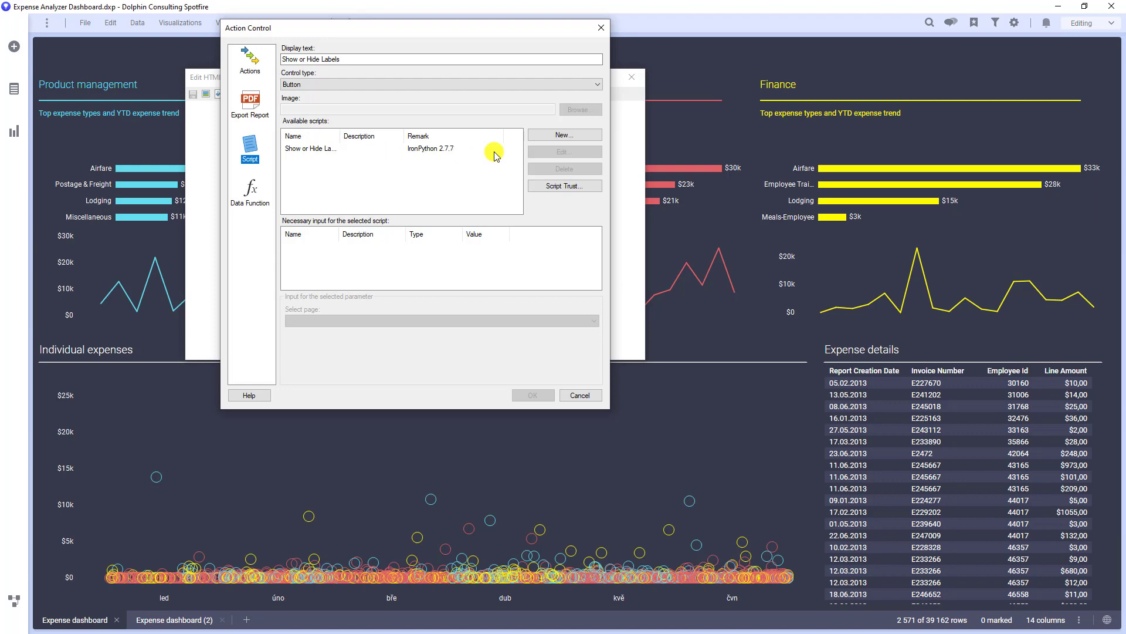
mouse_move(542, 135)
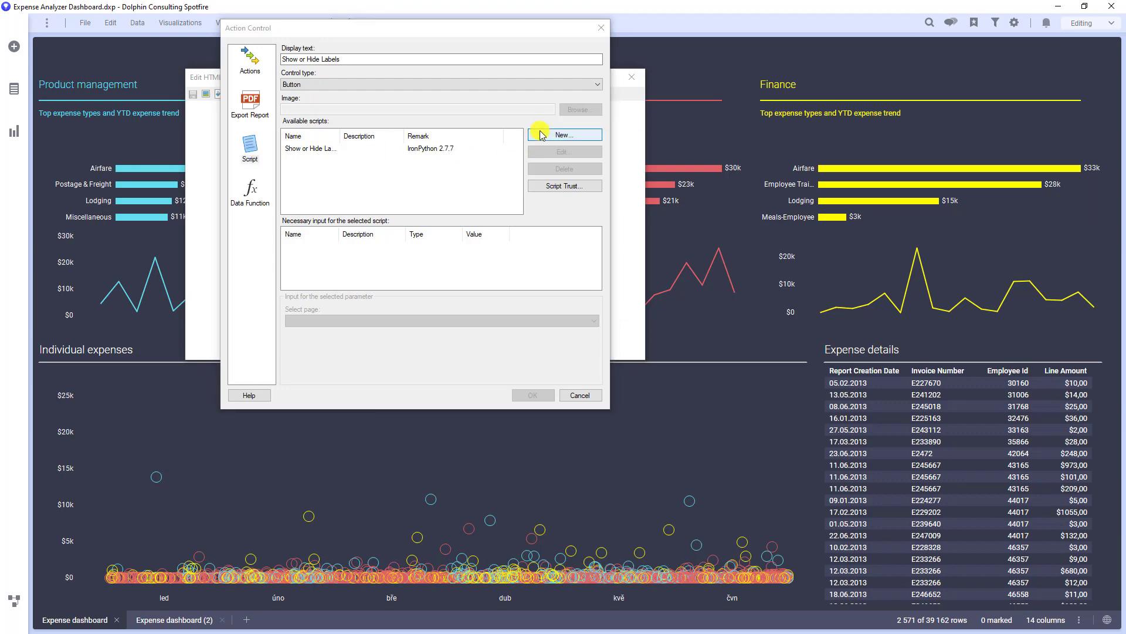
Create a new script for the button named 'Show or Hide Labels2'.
left_click(565, 134)
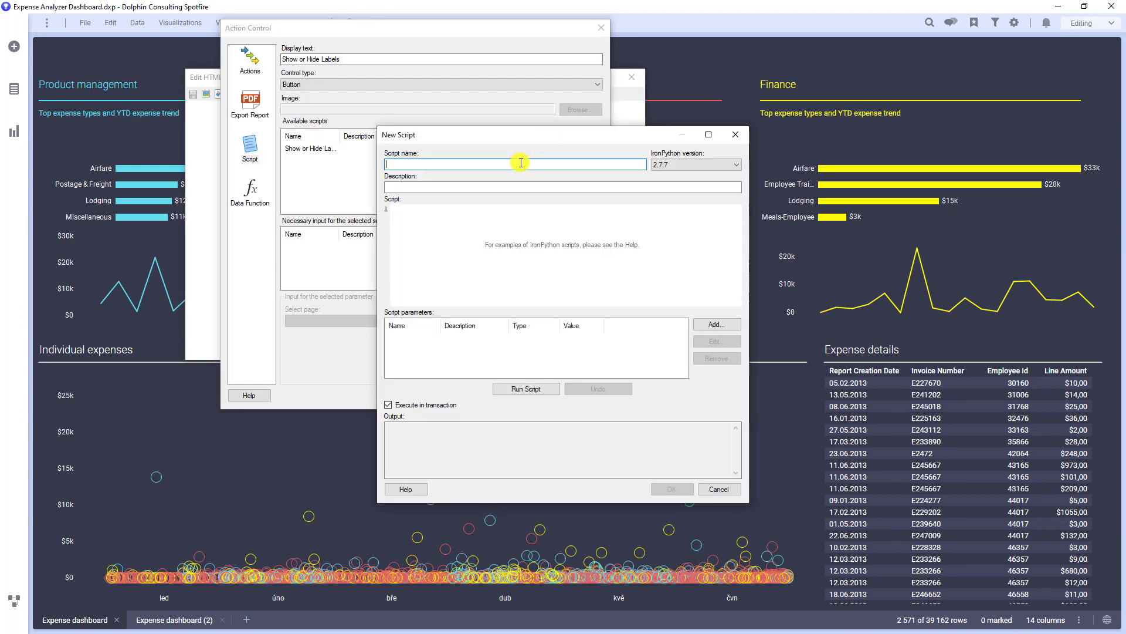
type("Sho")
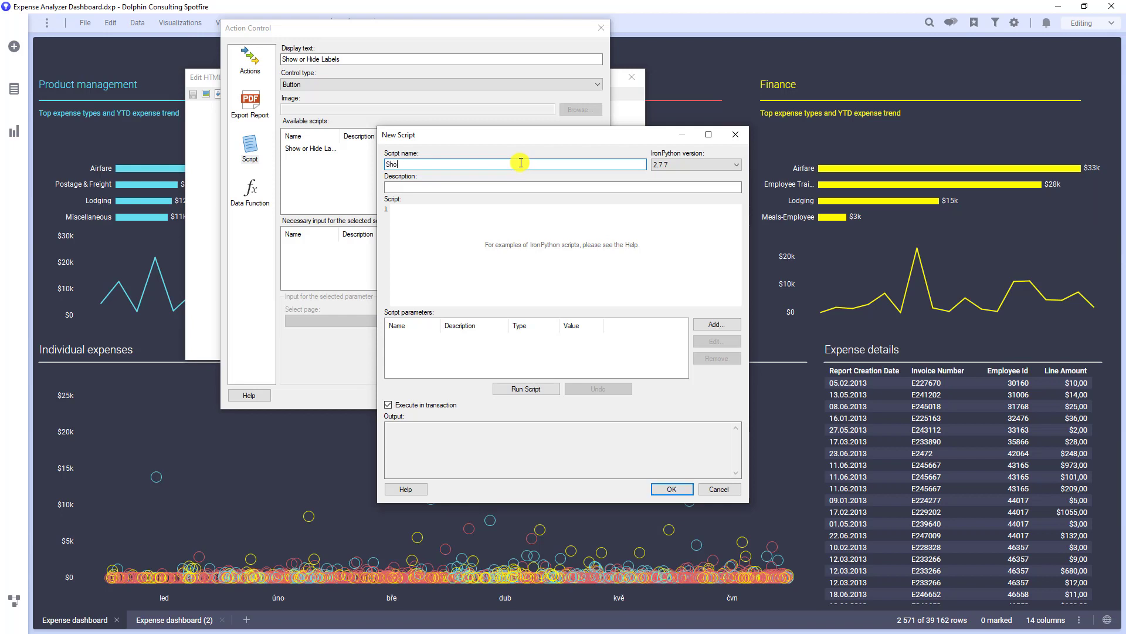
type("Show or Hide Labels2")
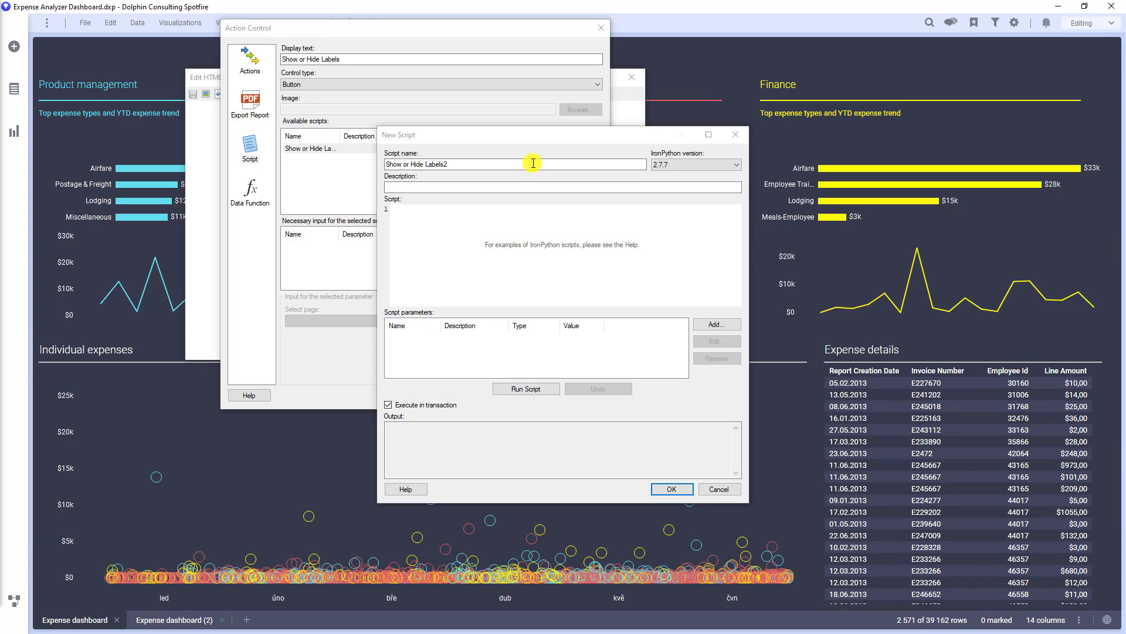
mouse_move(532, 162)
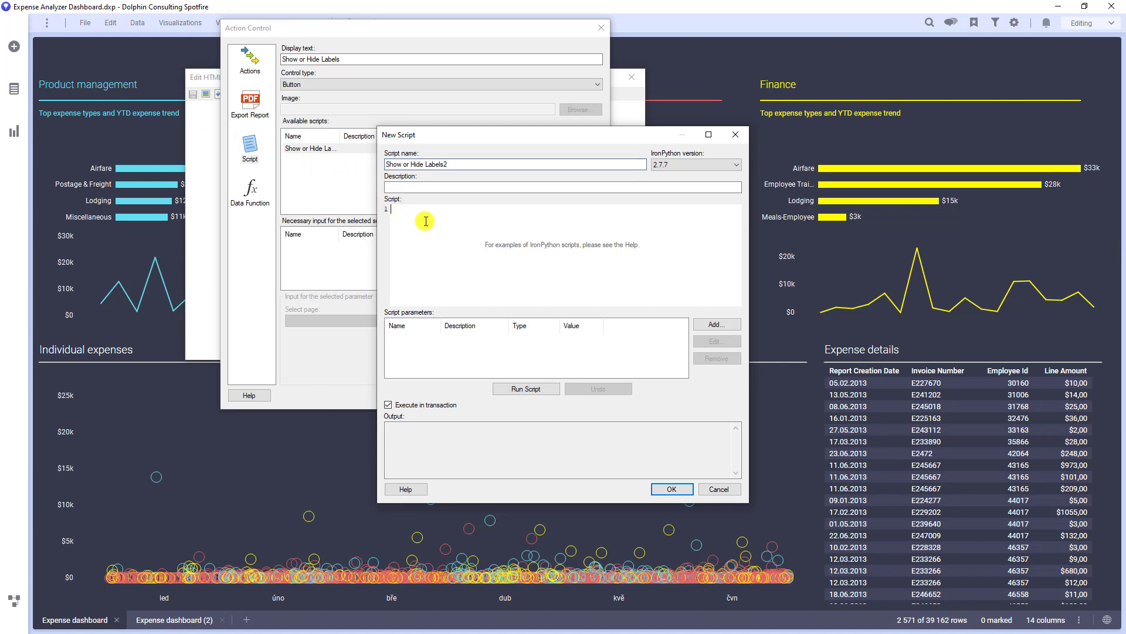
Write the import of VisualTypeIdentifiers, LineChart and LabelVisibility from Spotfire.Dxp.Application.Visuals.
type("from")
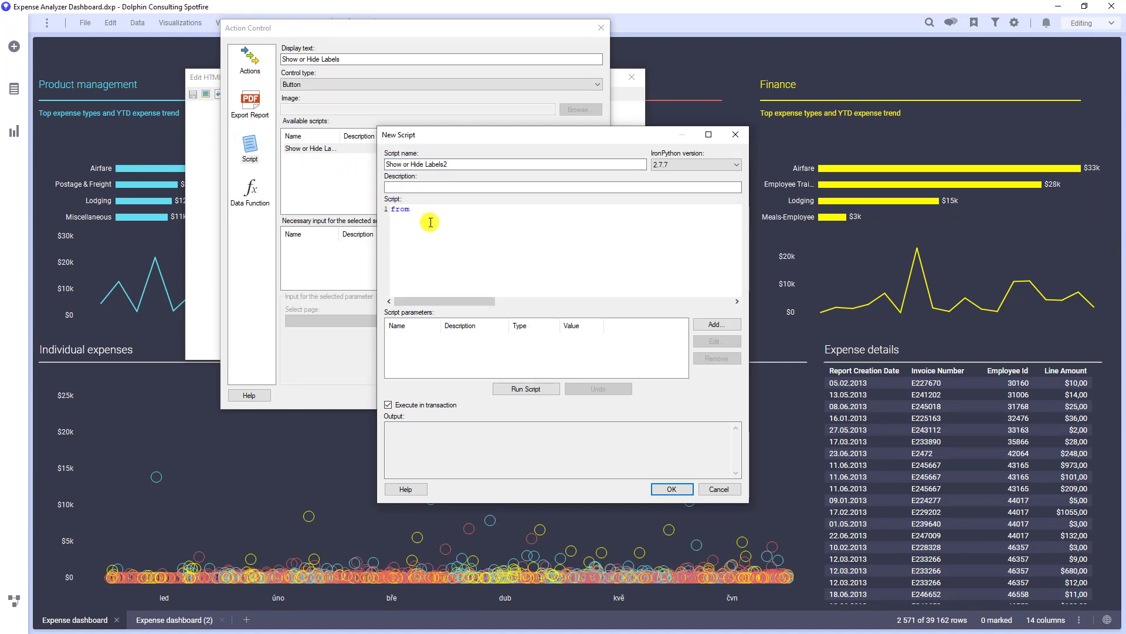
type("Spotfire.Dxp.Application.Visuals import V")
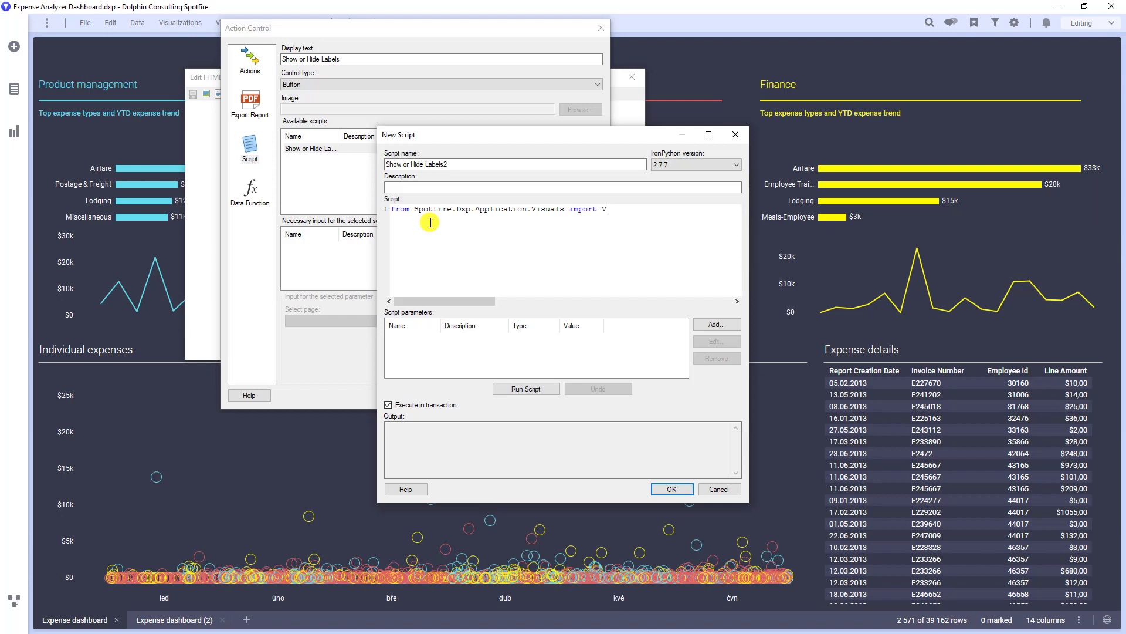
type("isualTypeIde")
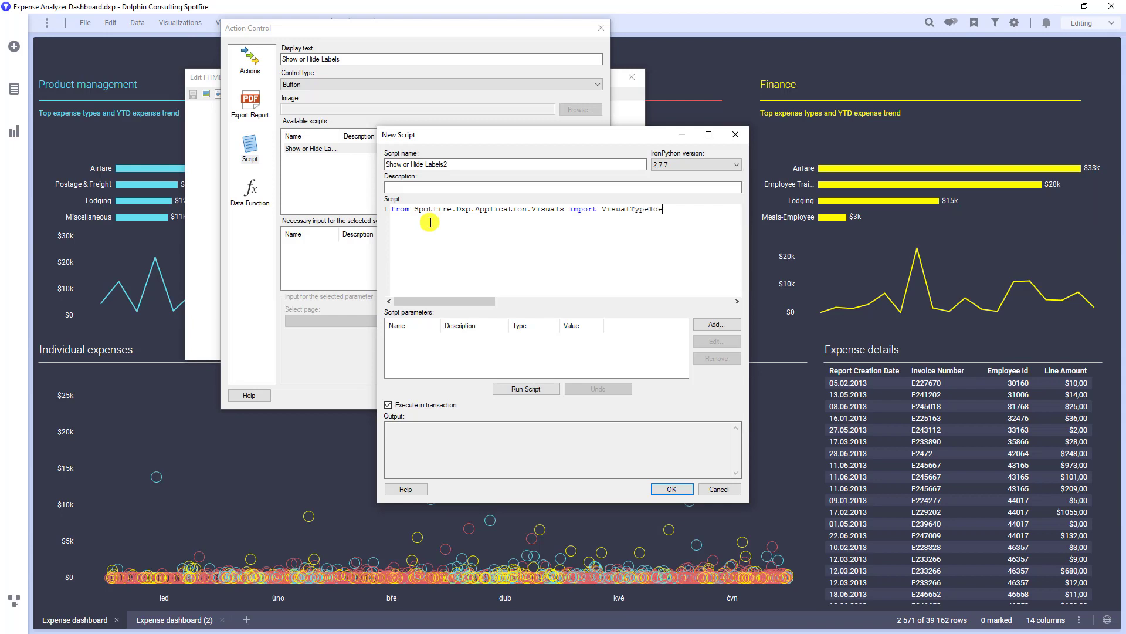
type("ntifiers")
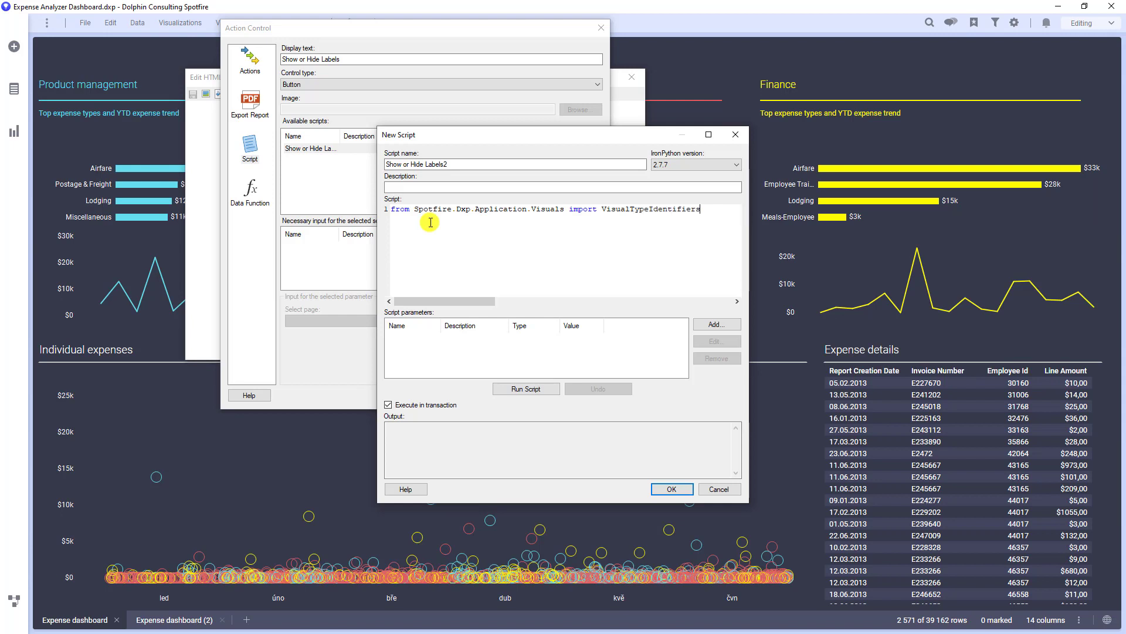
type(", I")
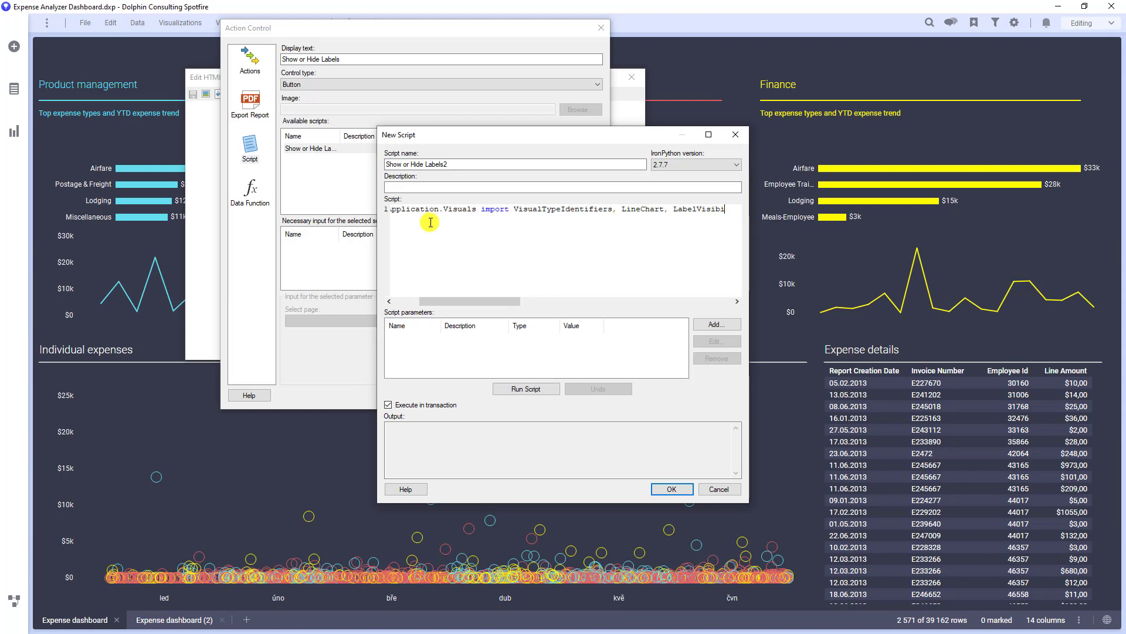
type("y")
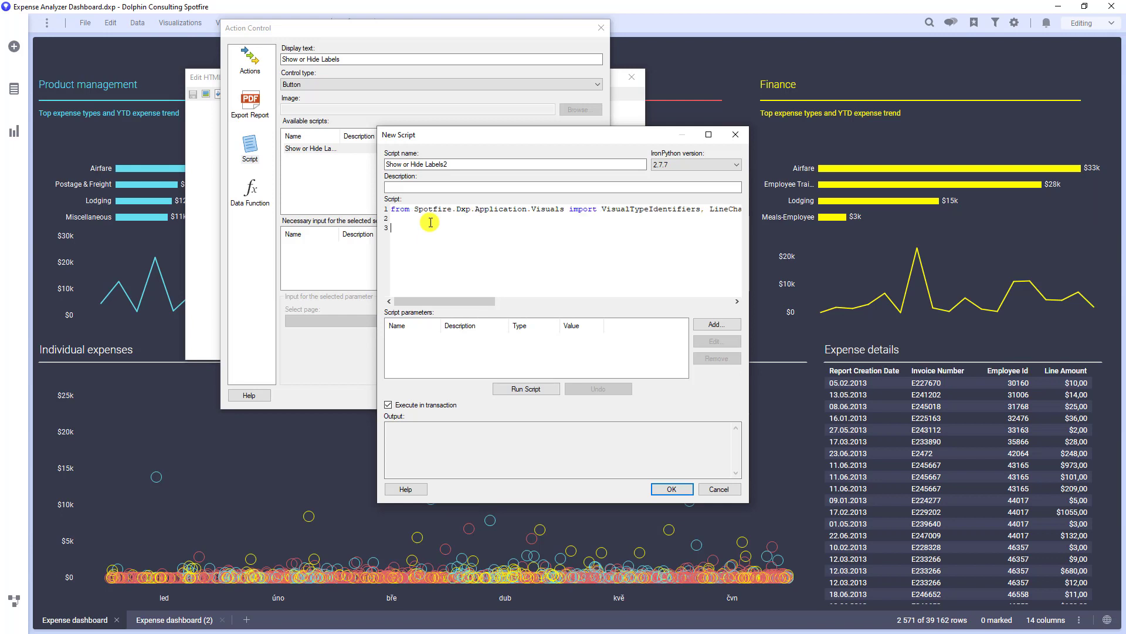
Write a commented for loop over Document.ActivePageReference.Visuals.
type("#lc")
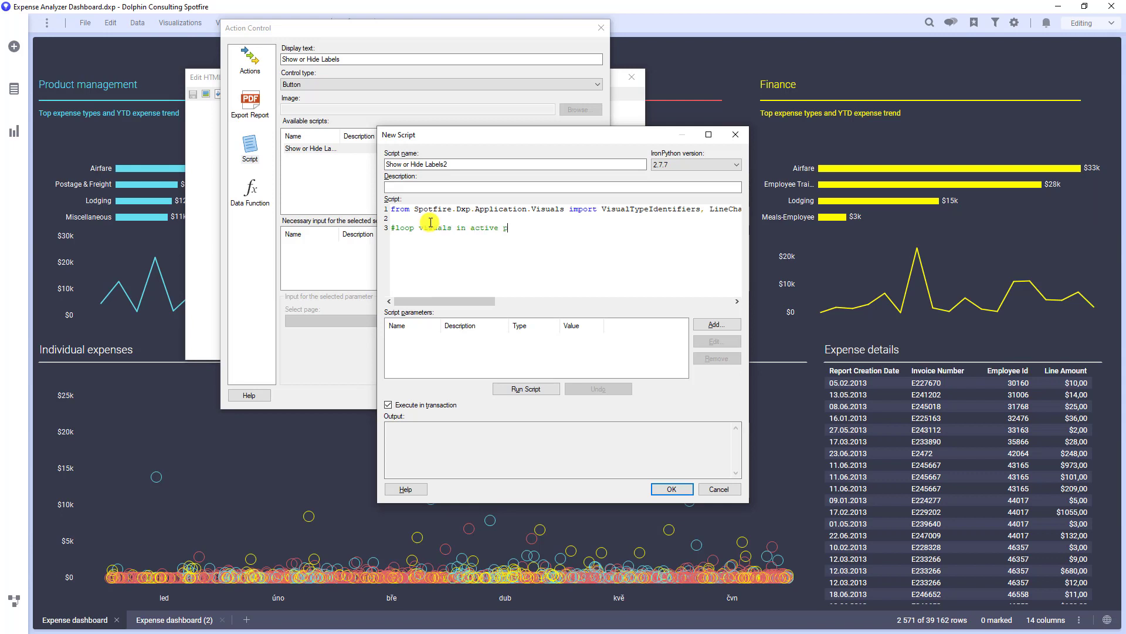
type("age")
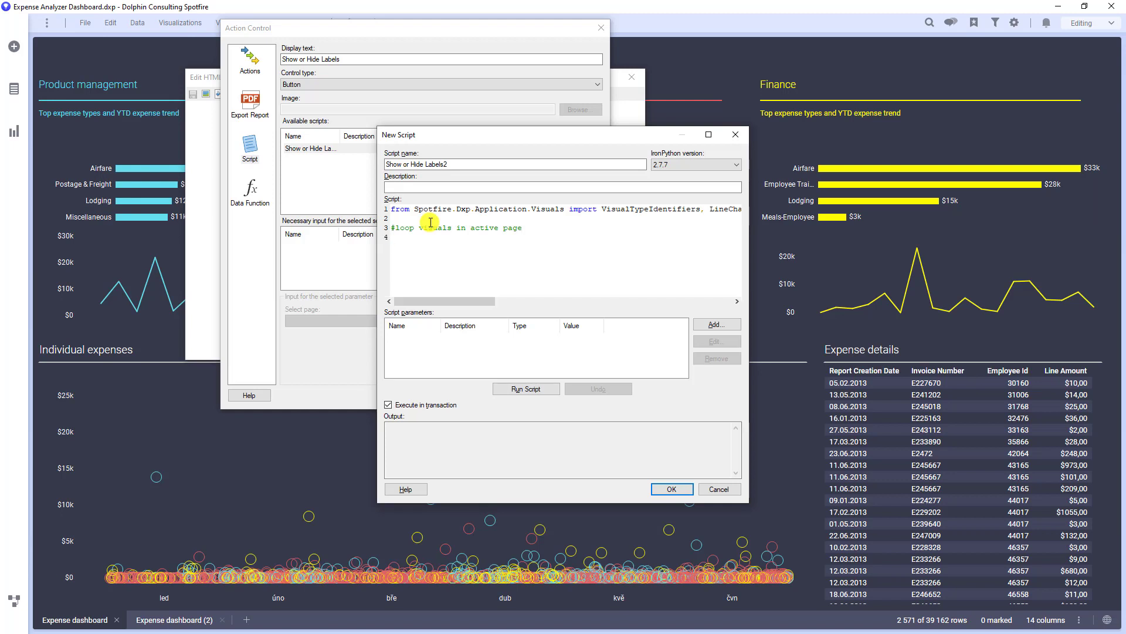
type("for vis in Documen")
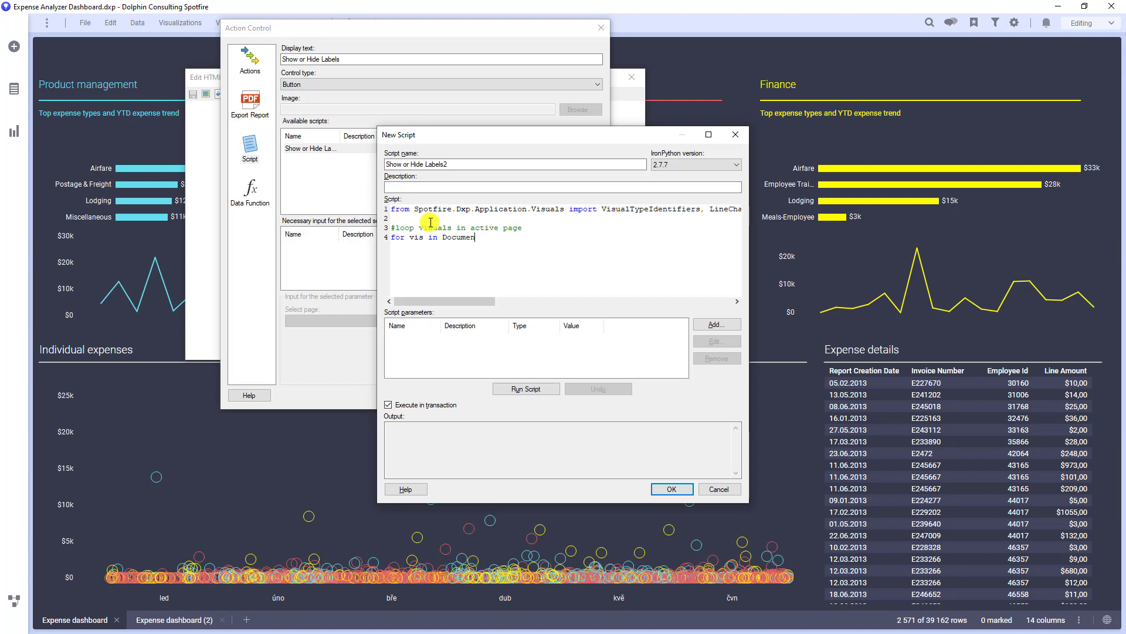
type(".")
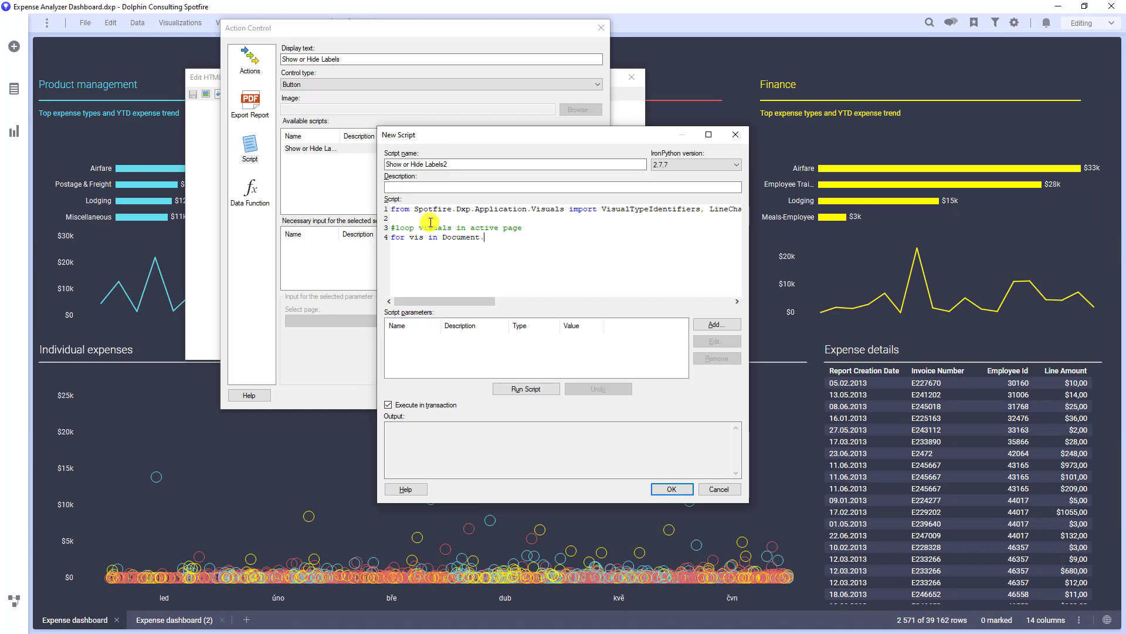
type("Active")
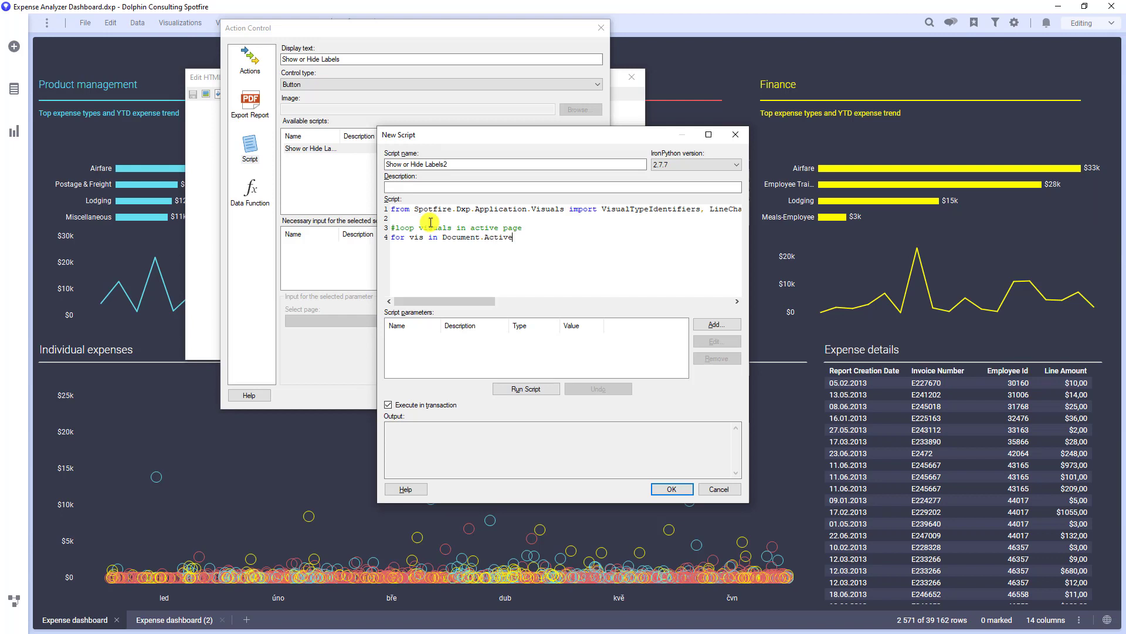
type("PageR")
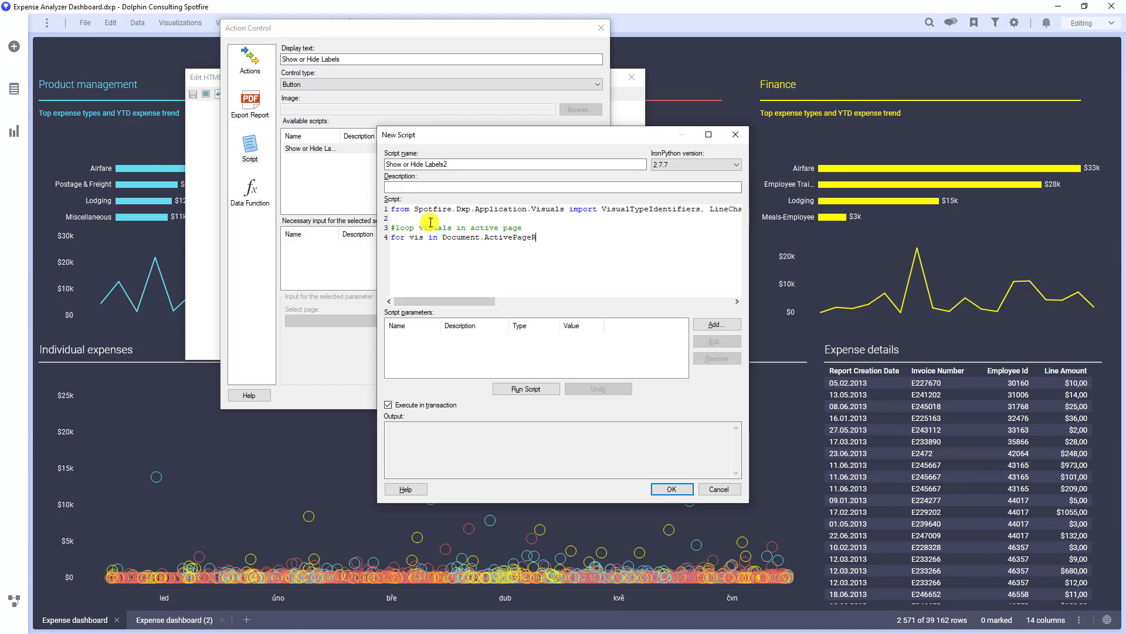
type("eference")
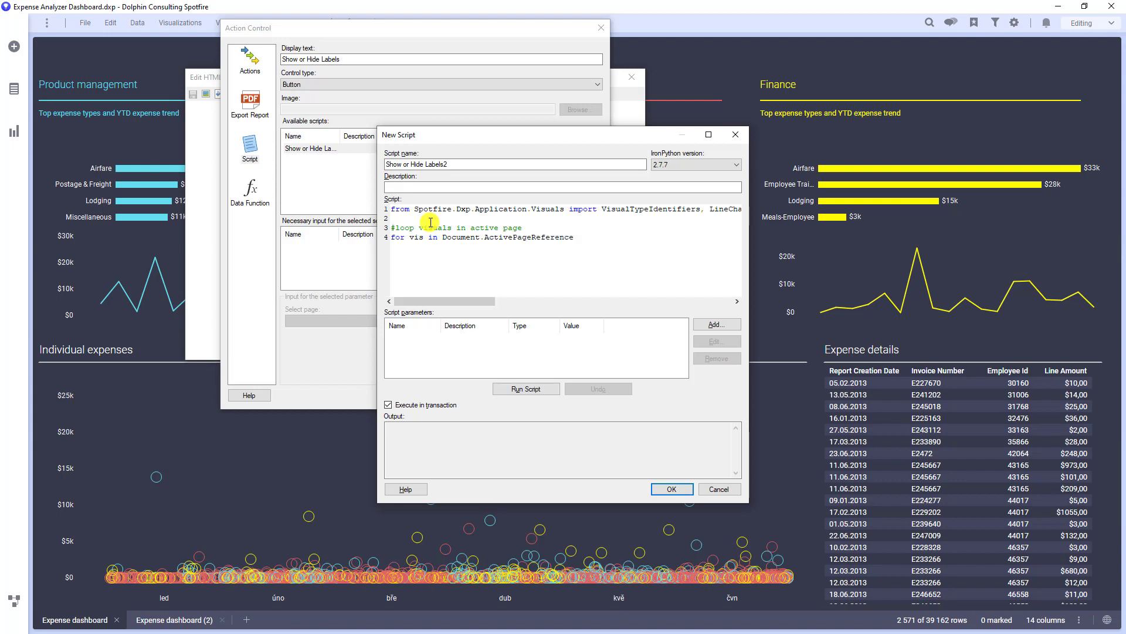
type(".Vi")
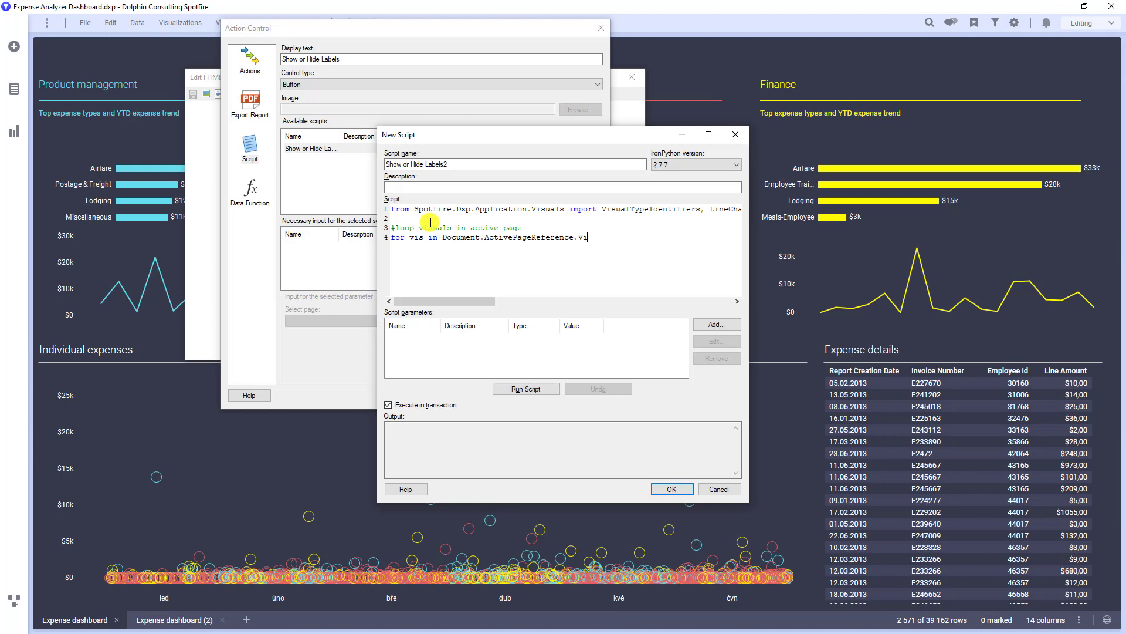
type("suals:")
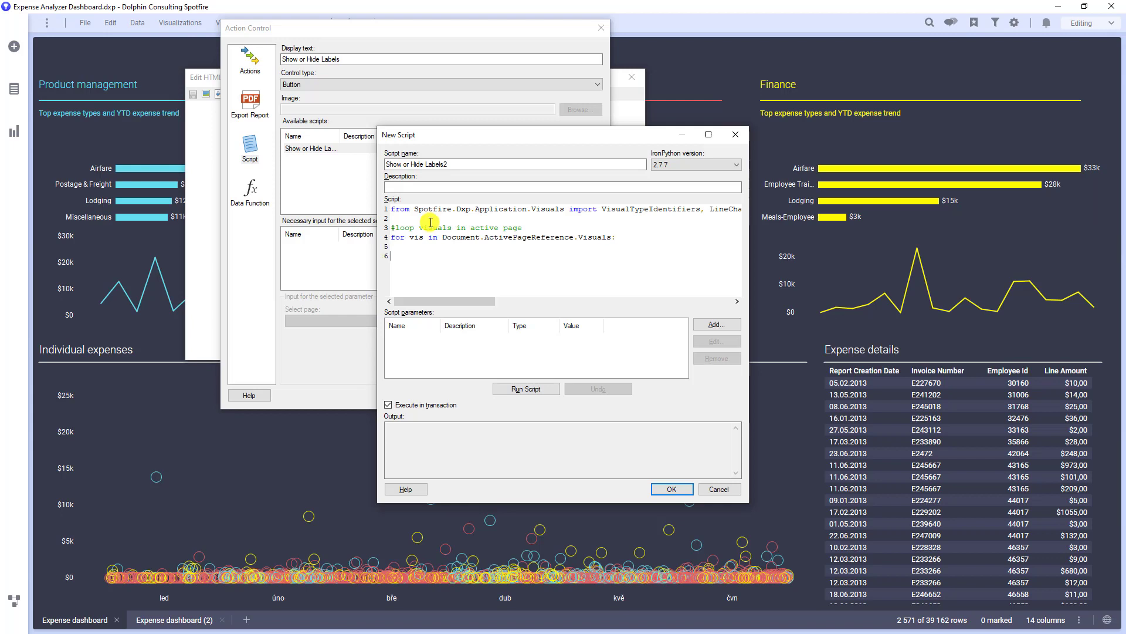
Add the check if vis.TypeId == VisualTypeIdentifiers.LineChart:.
type("#")
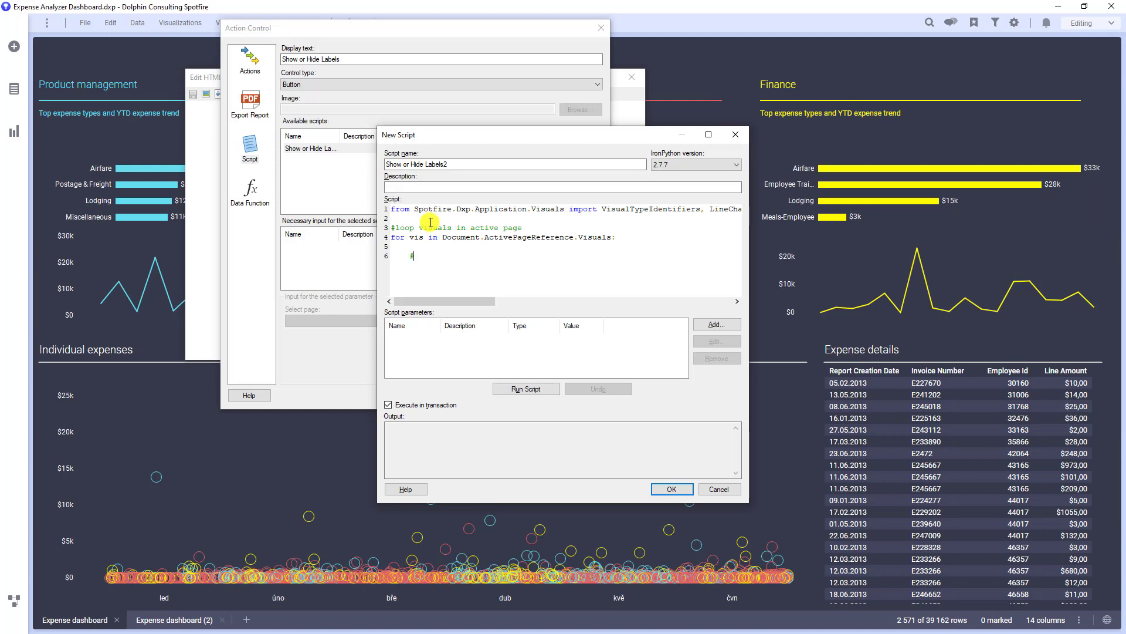
type("onlz")
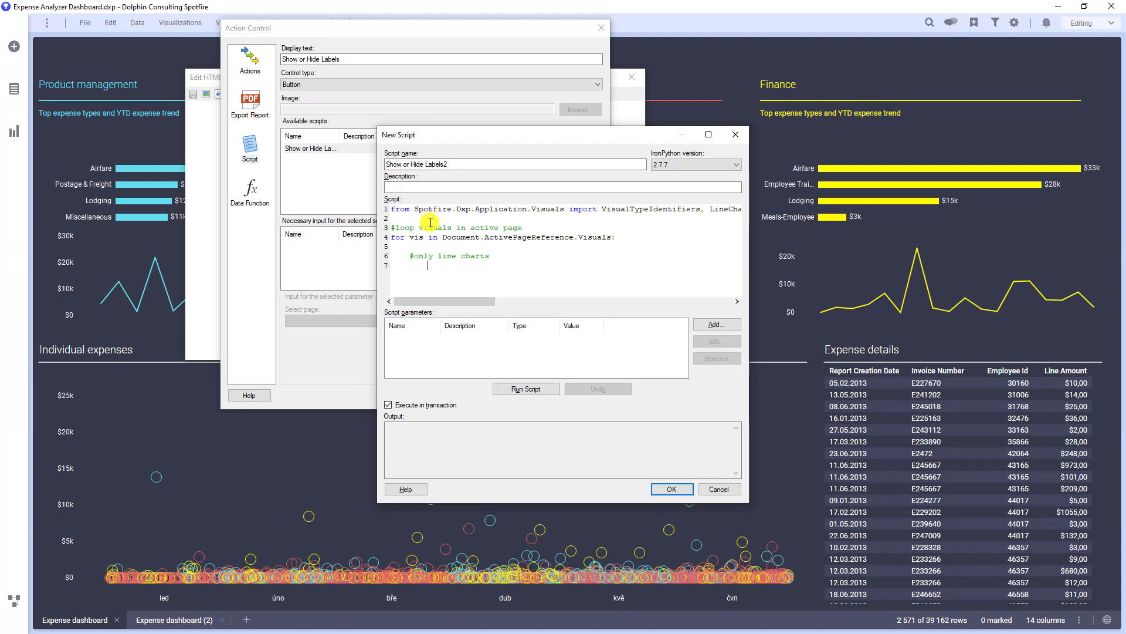
type("if")
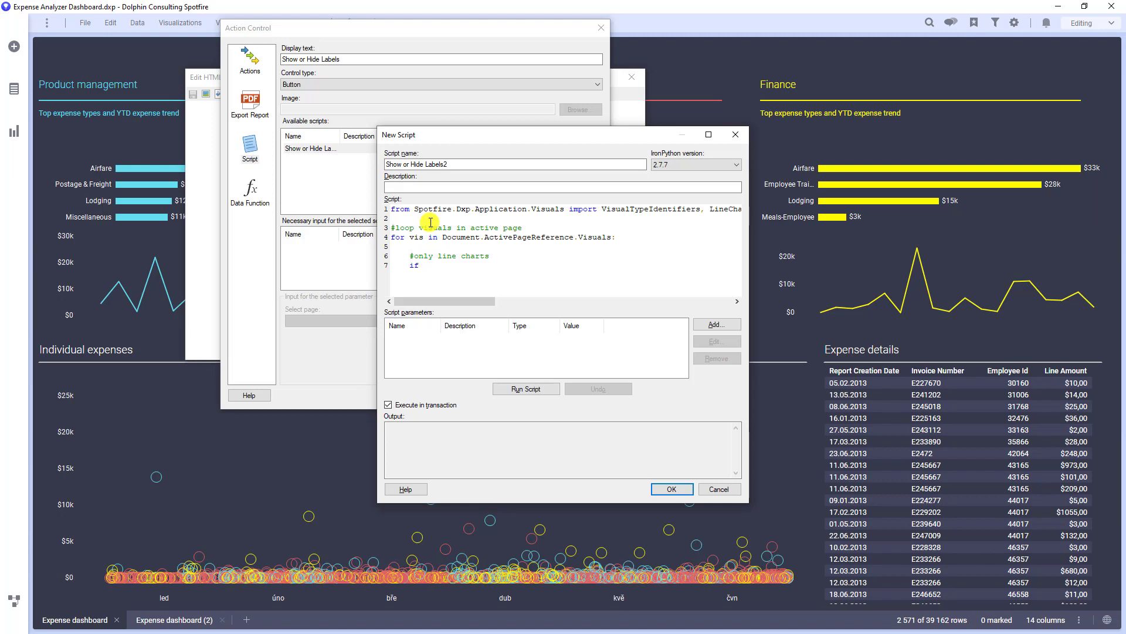
type("vis.T")
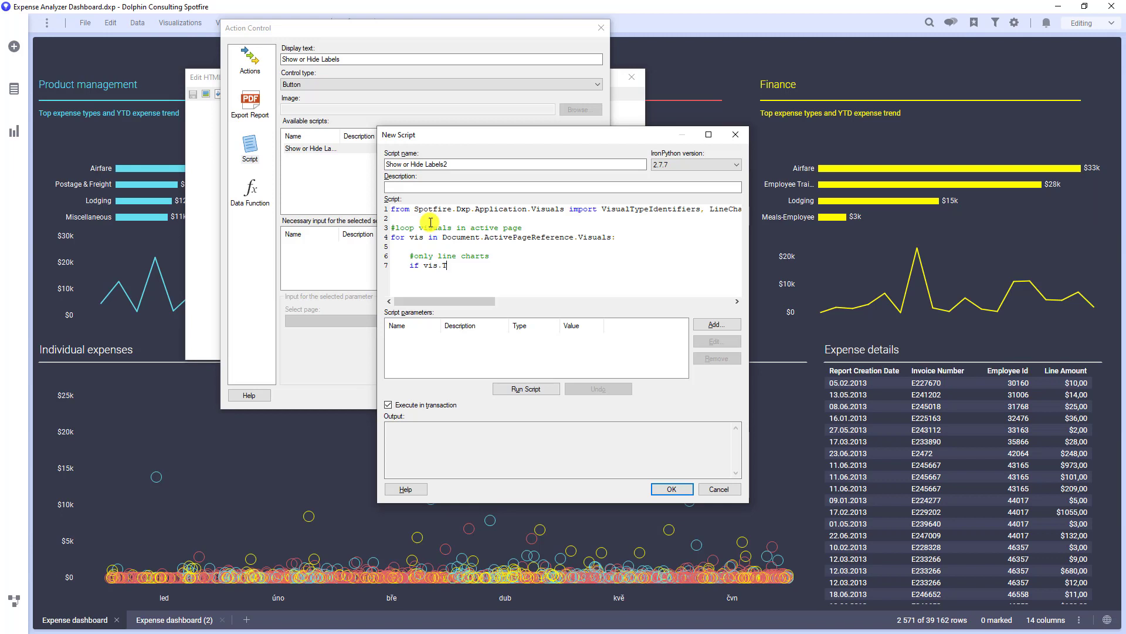
type("ypeId == Visu")
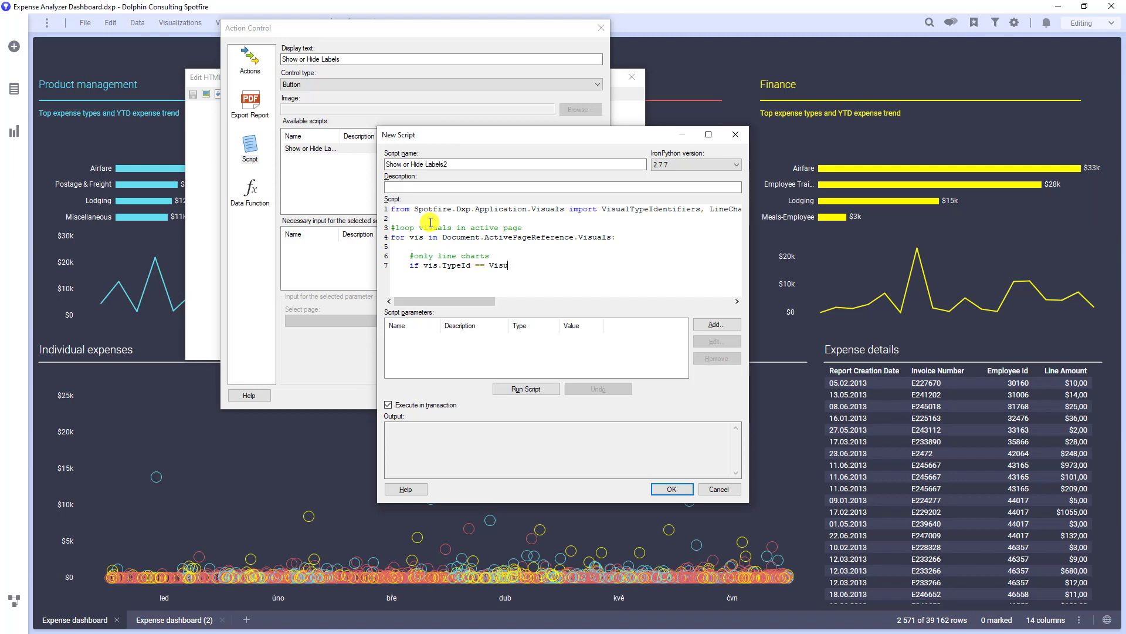
type("alTypeI")
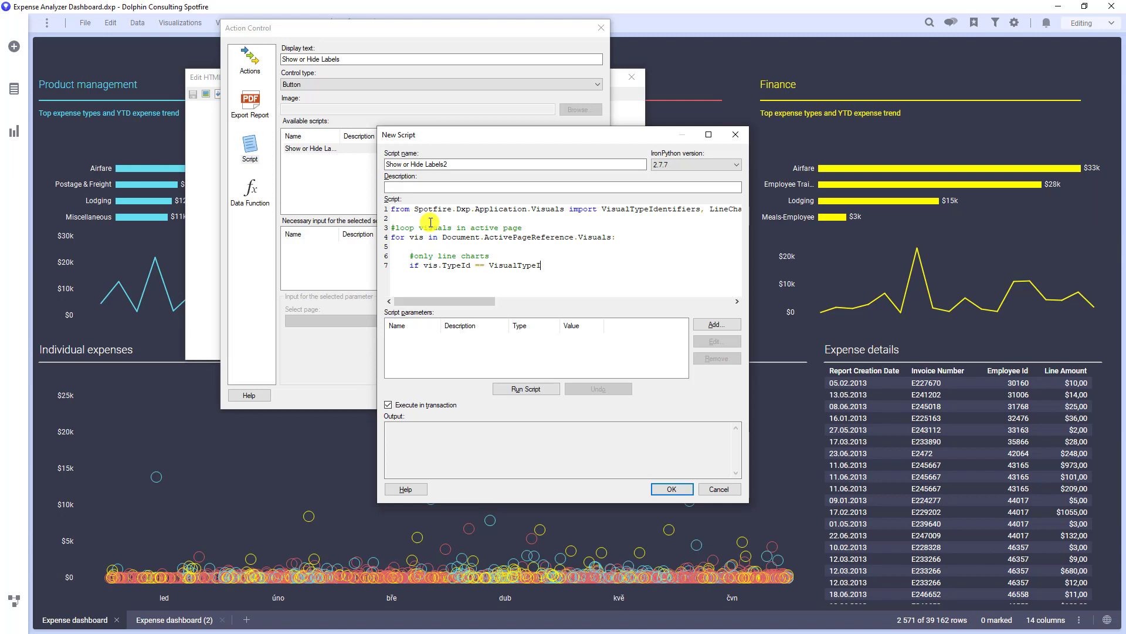
type("dentifiers.")
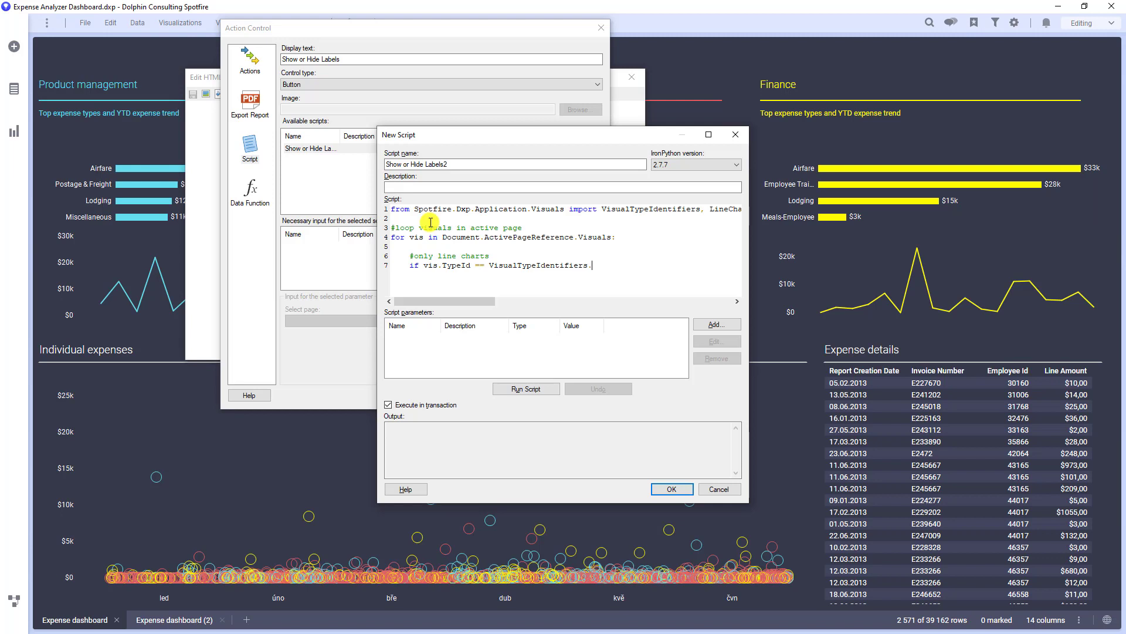
type("Line")
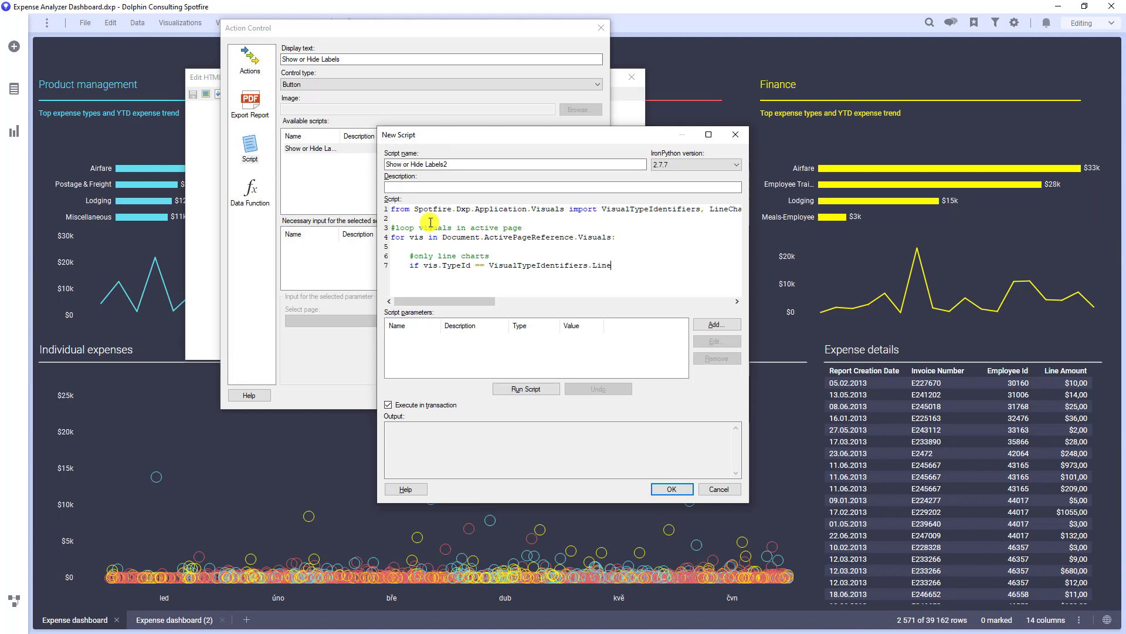
type("Chart")
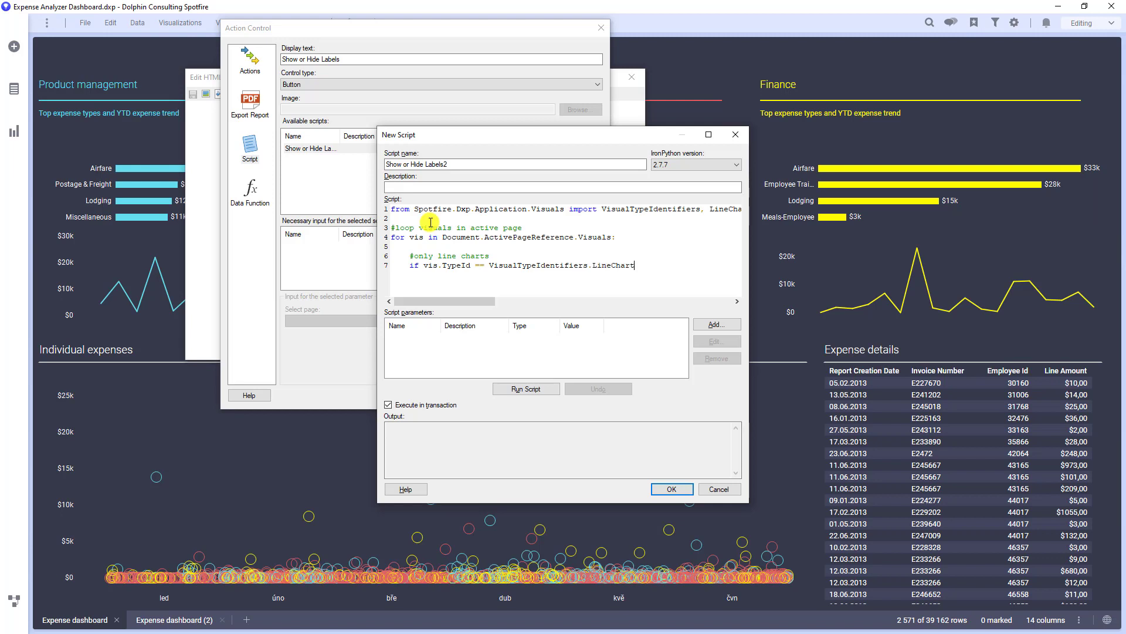
type(":")
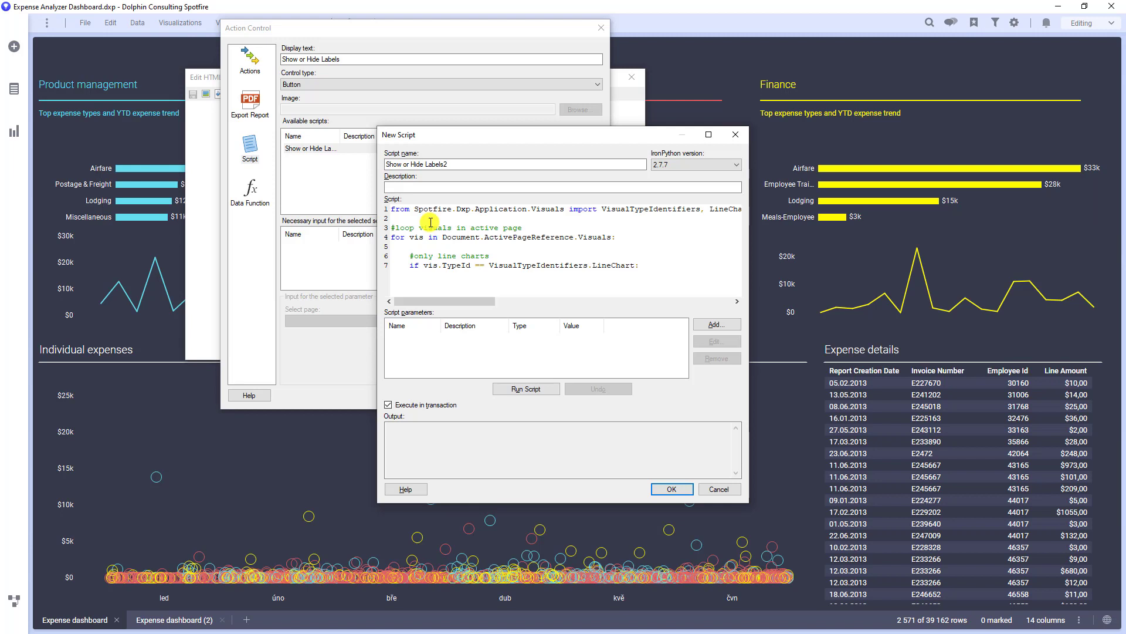
Inside the condition, write vis=vis.As[LineChart].
key("Enter")
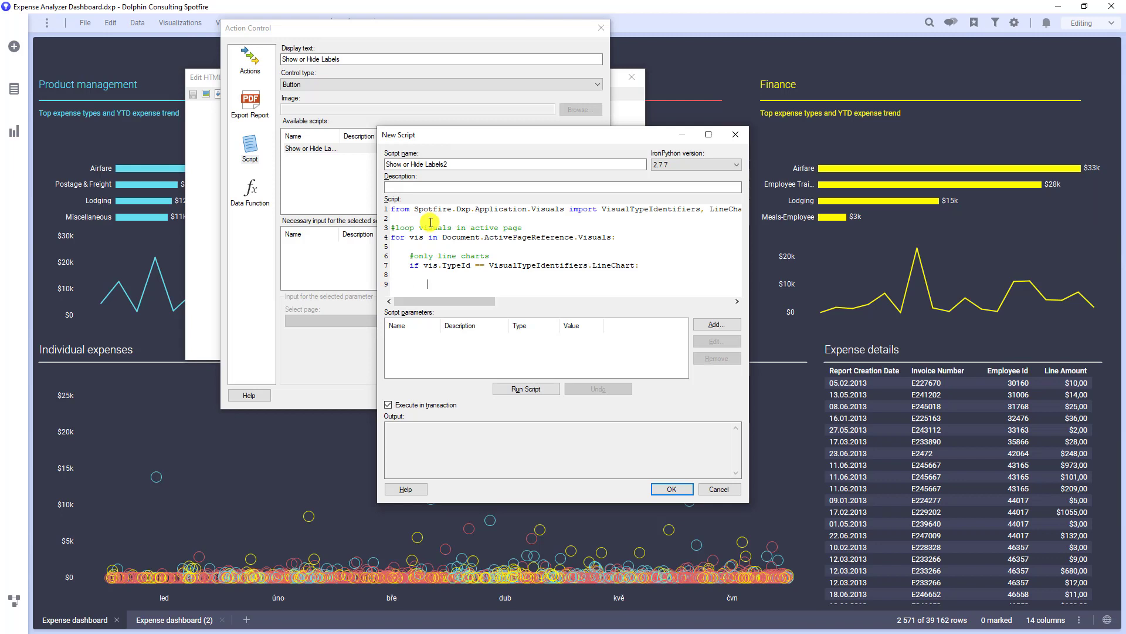
type("vis")
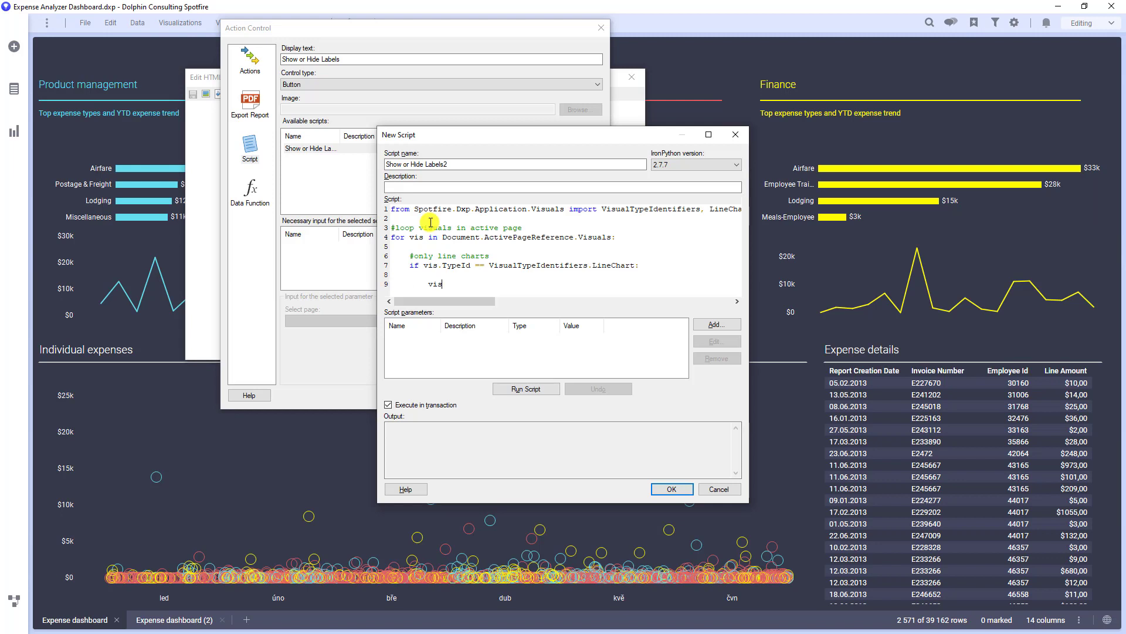
type("=")
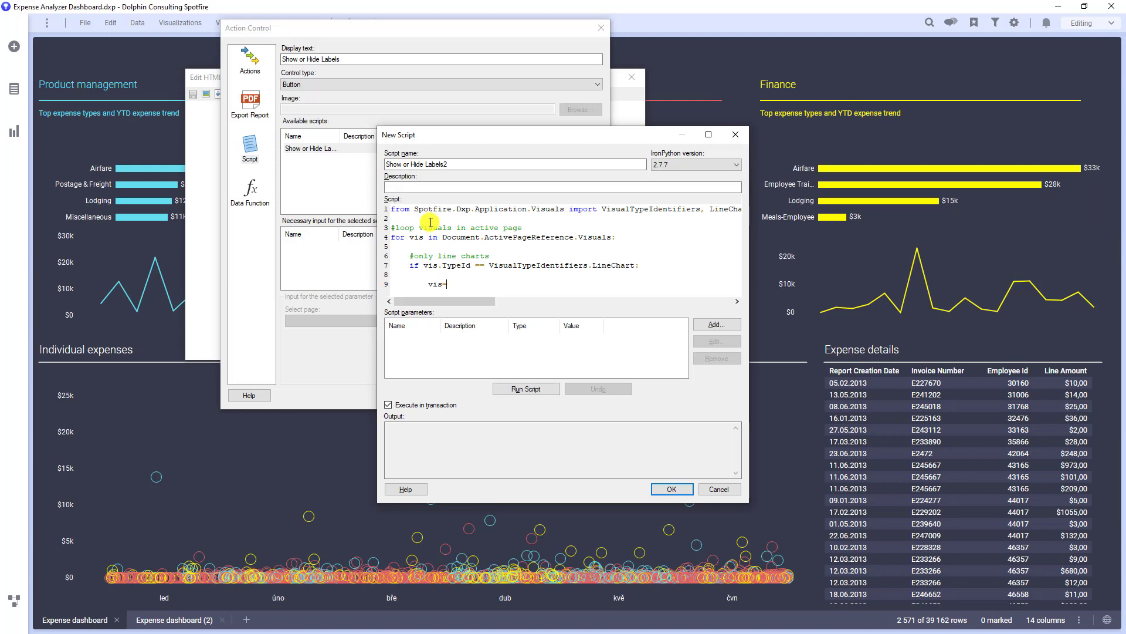
type("vis")
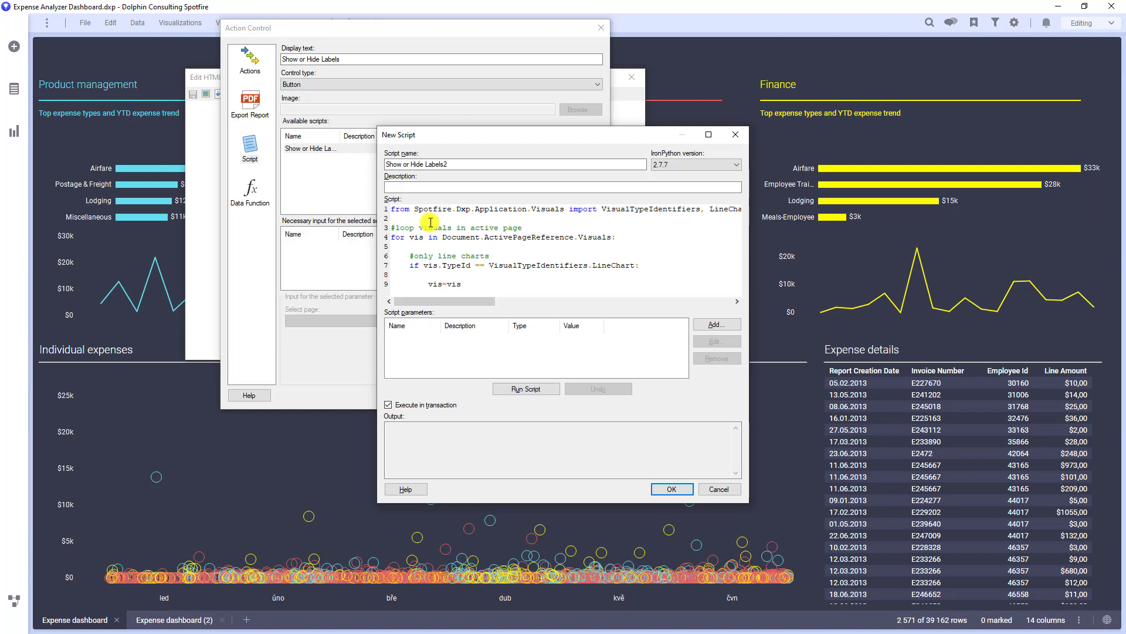
type(".As")
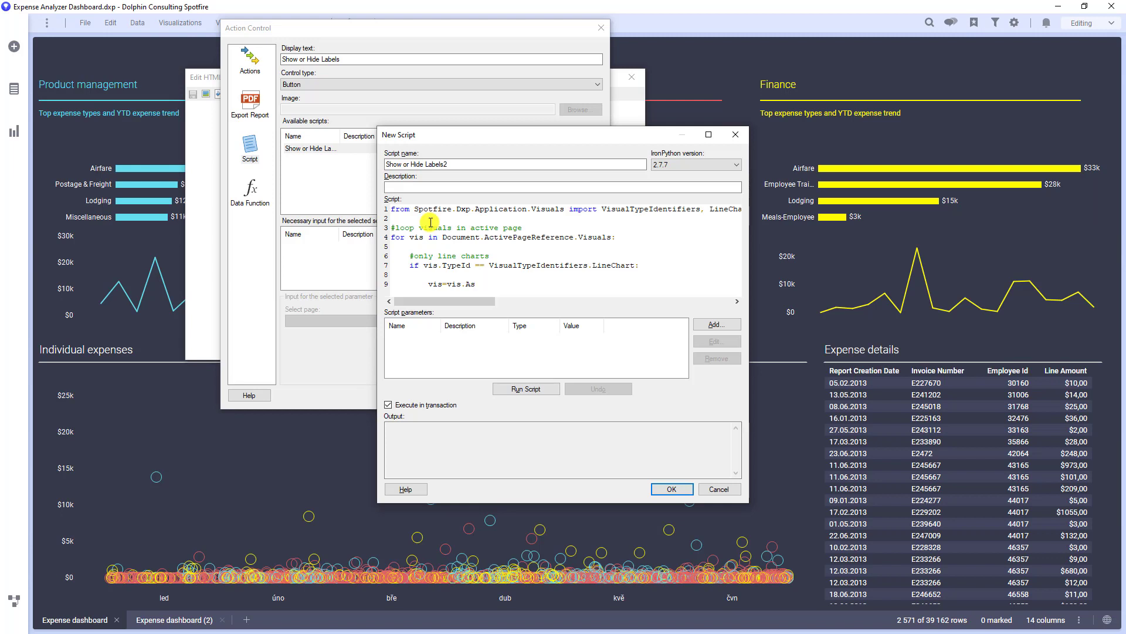
type("[]")
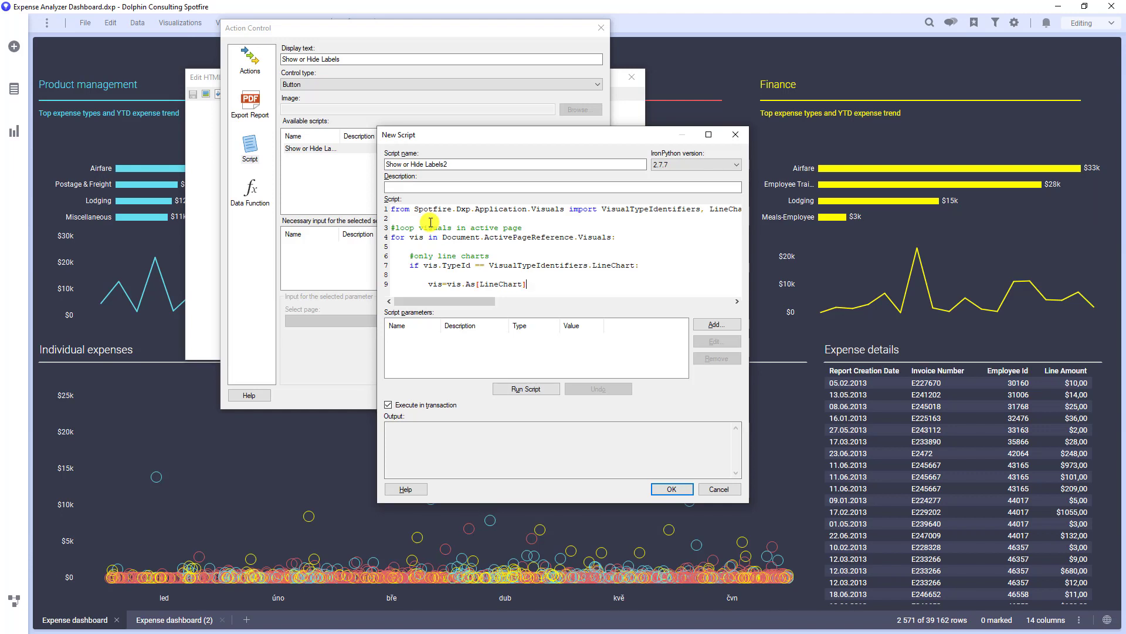
Add a comment and the check if vis.LabelVisibility == LabelVisibility.All:.
type("()")
type("#")
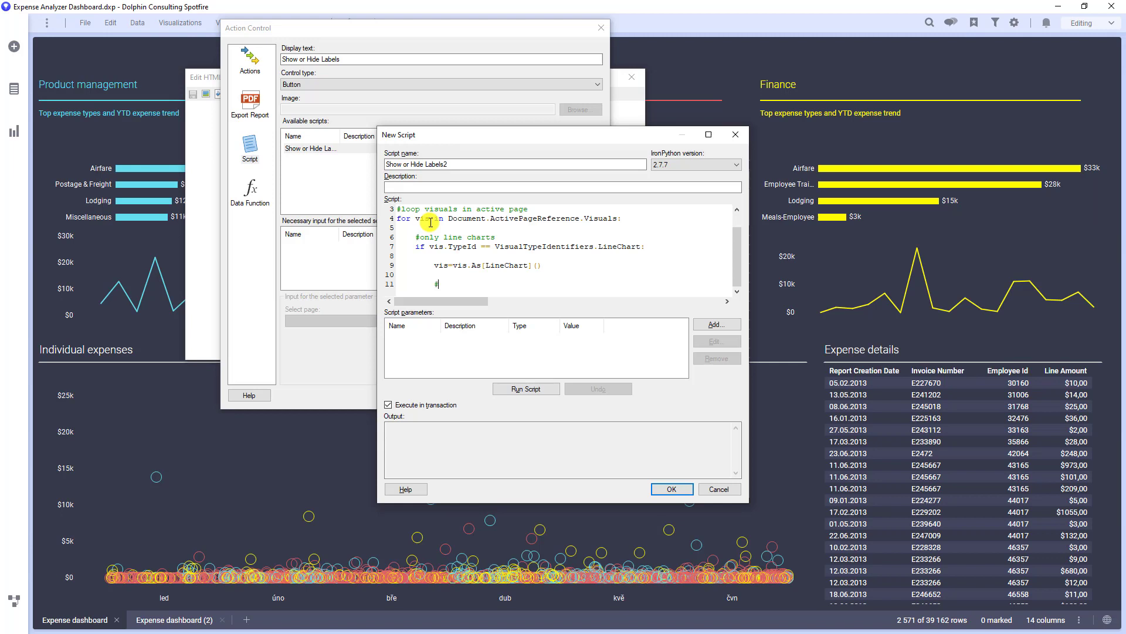
type("check which op")
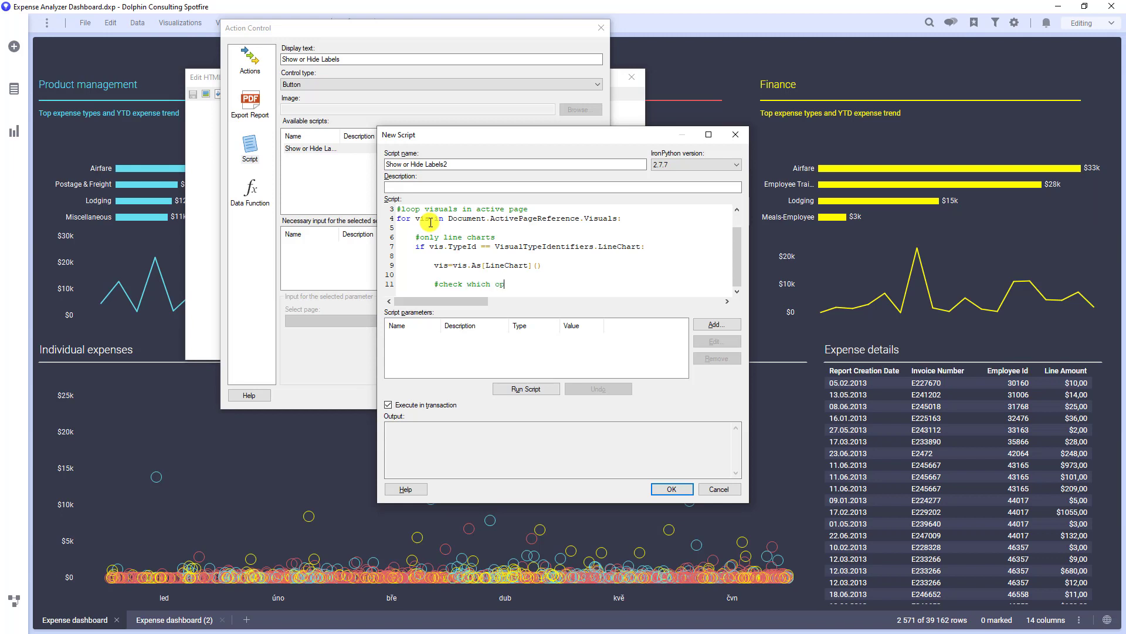
type("tion is selected and ch")
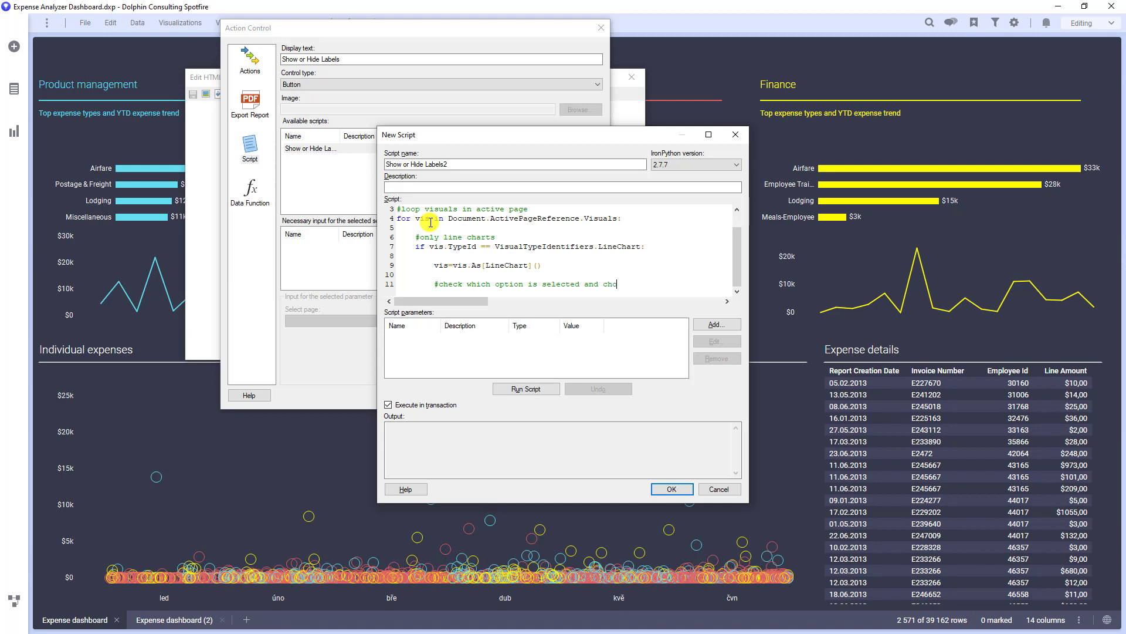
type("ose the other one")
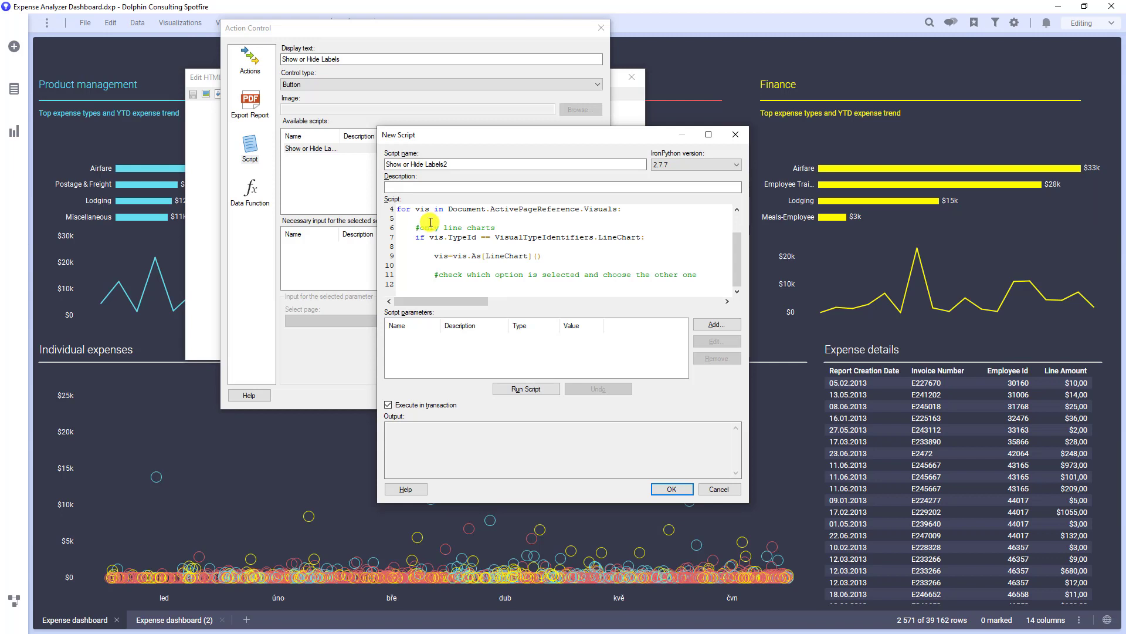
type("if vis")
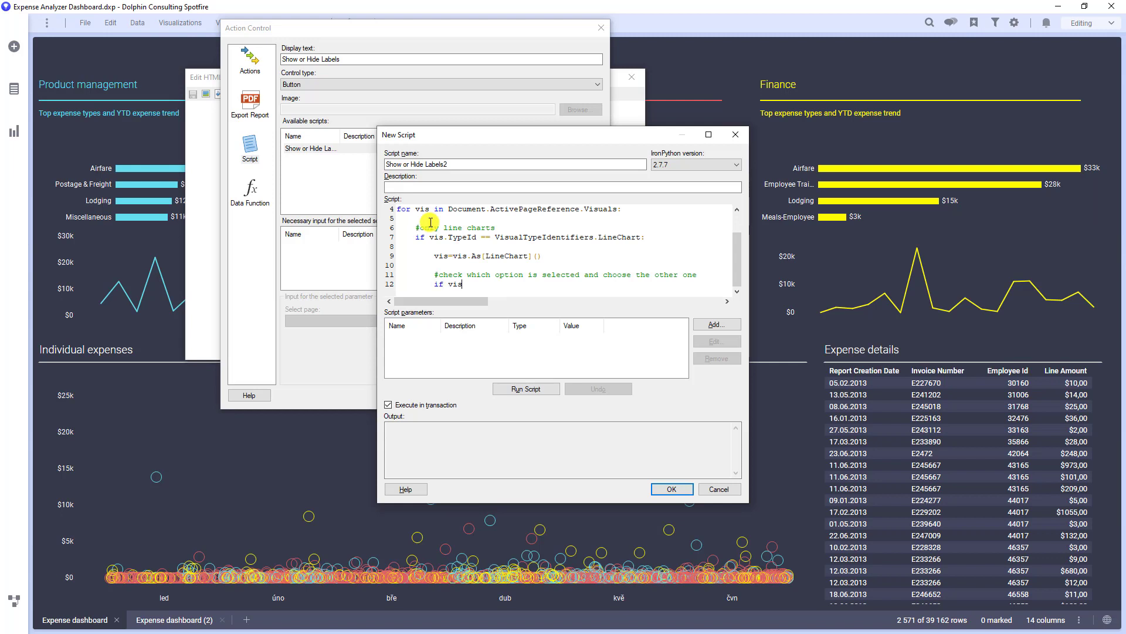
type(".Label")
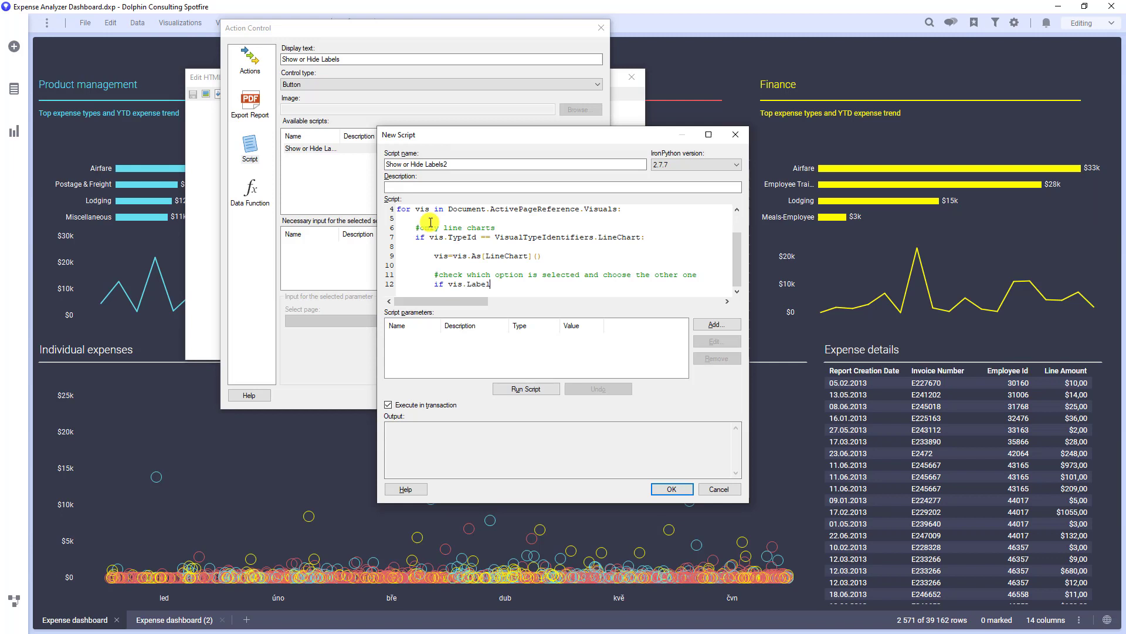
type("Visibil")
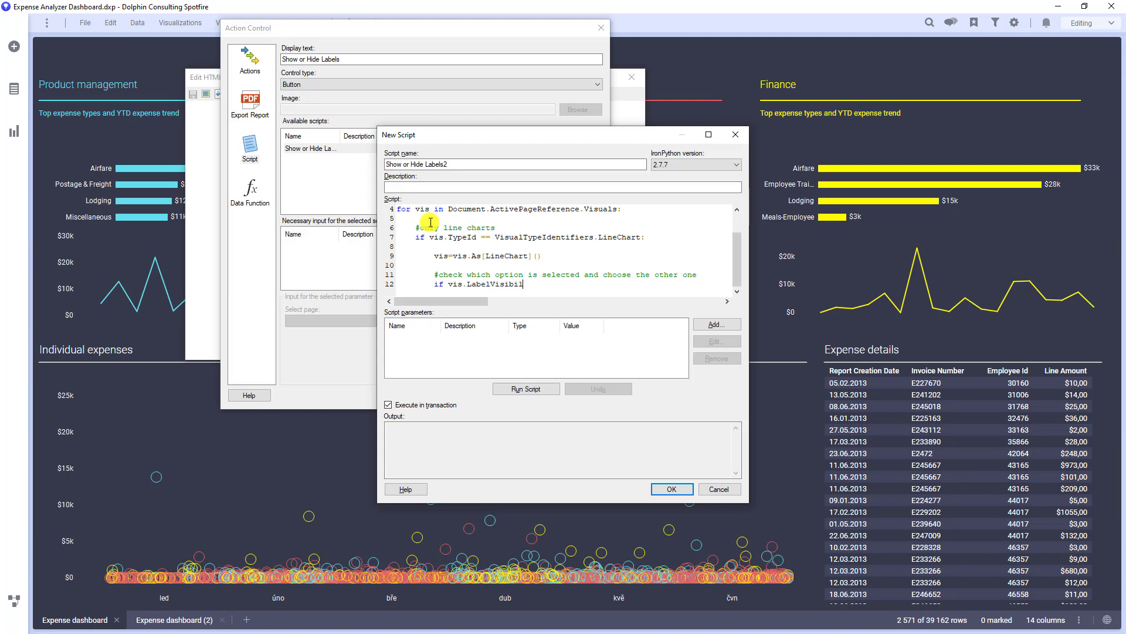
type("ty")
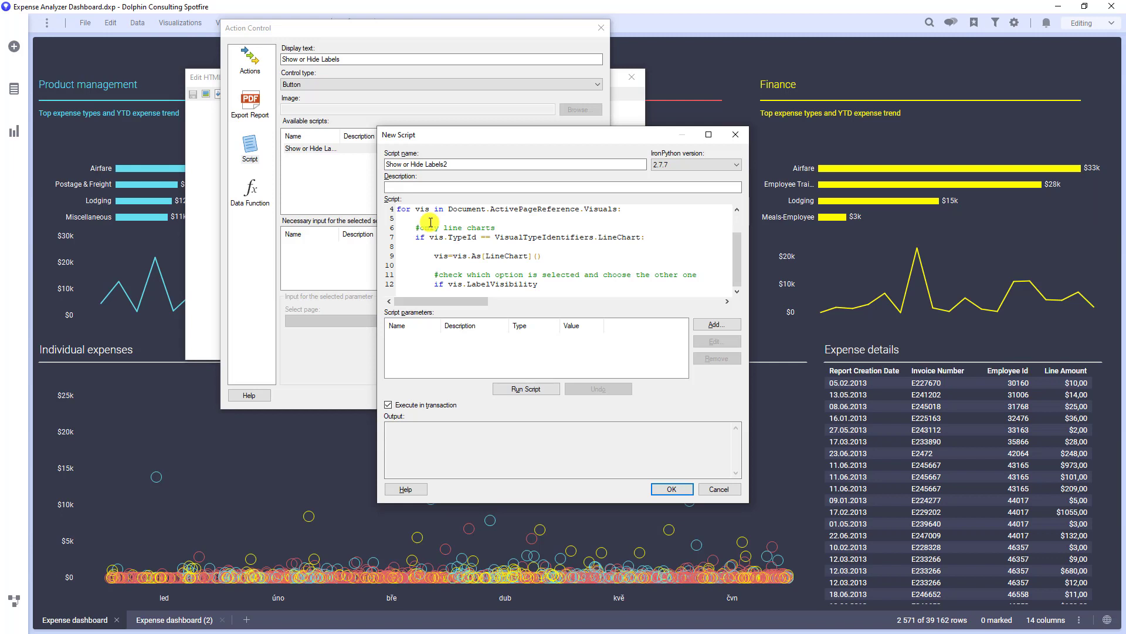
double_click(502, 284)
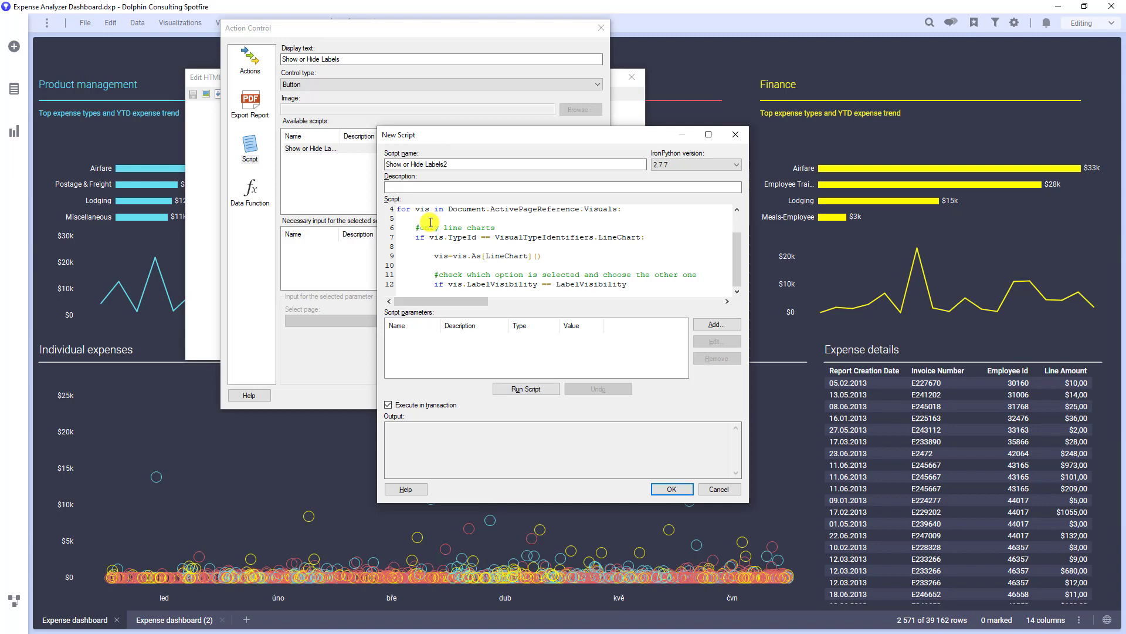
type(".All")
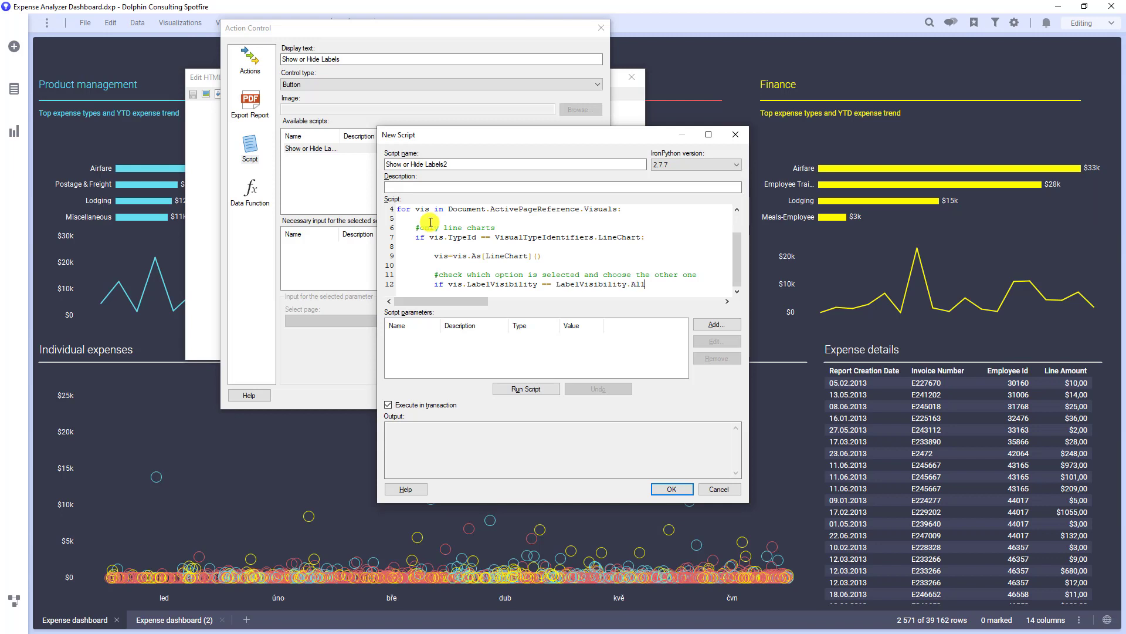
type(":")
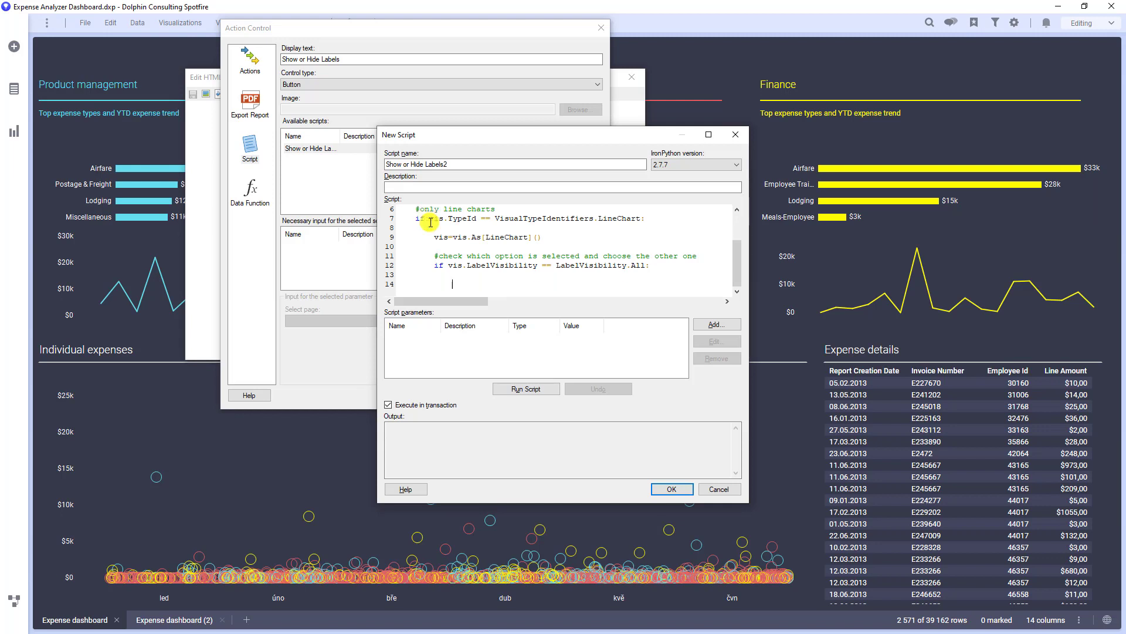
Assign vis.LabelVisibility = LabelVisibility.Marked inside the if block.
type("vis.")
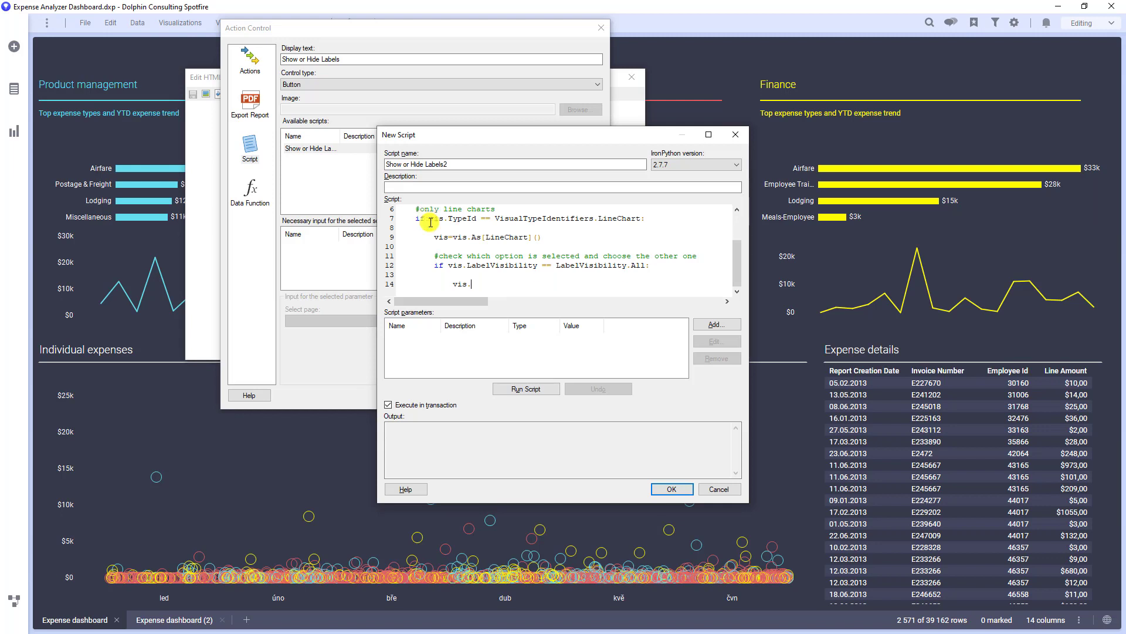
type("LabelVisibility")
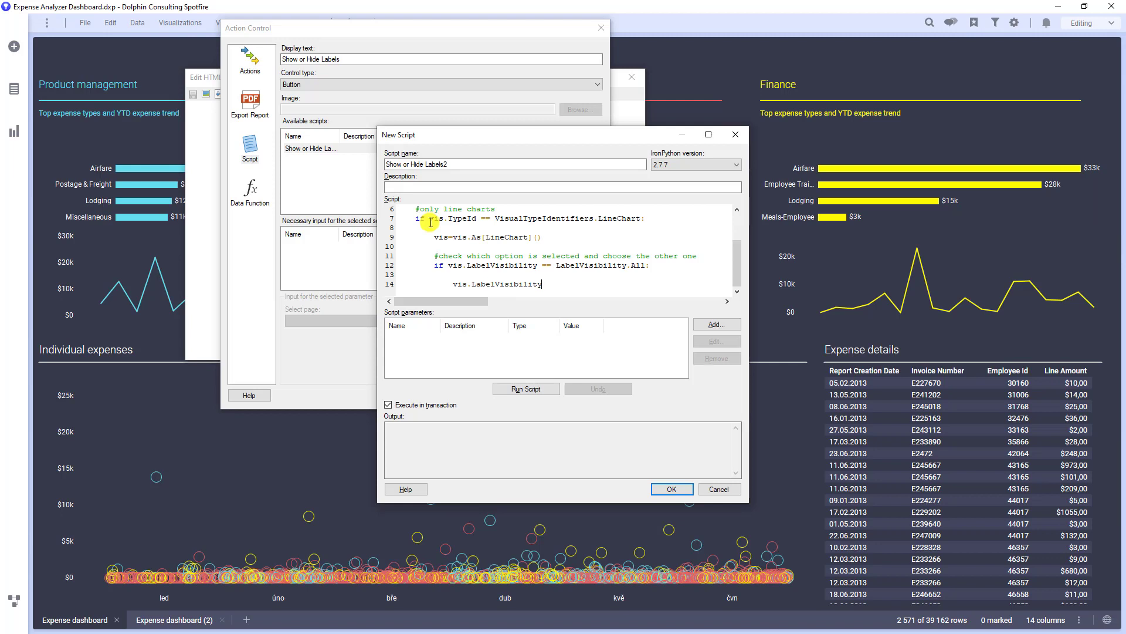
type("=")
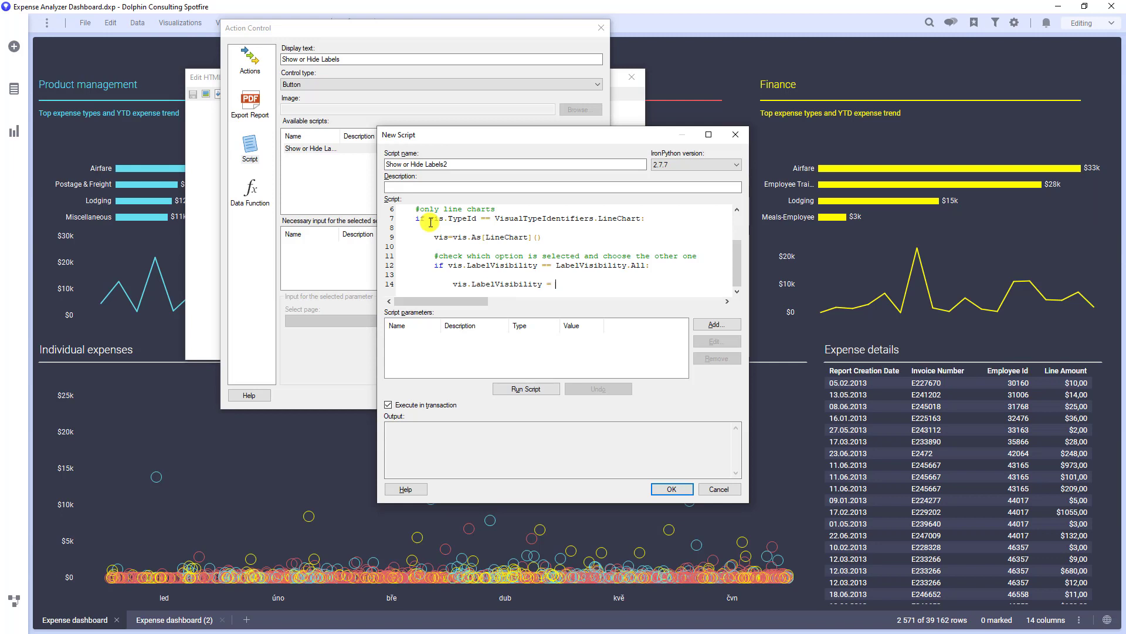
type("LabelVisibility")
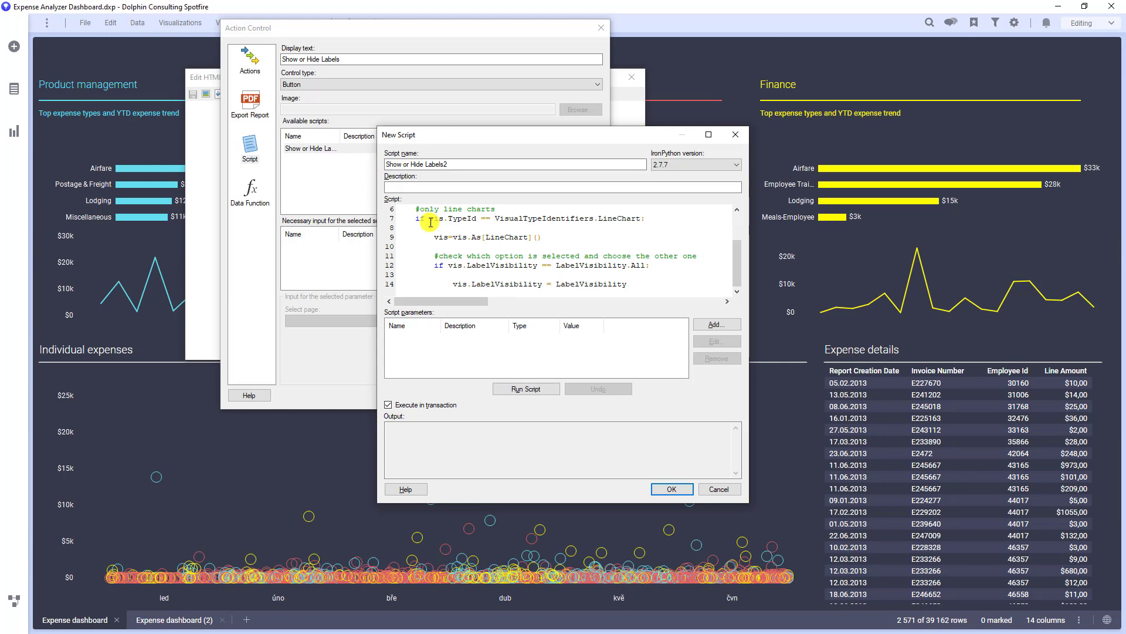
type("Marked")
type("else:")
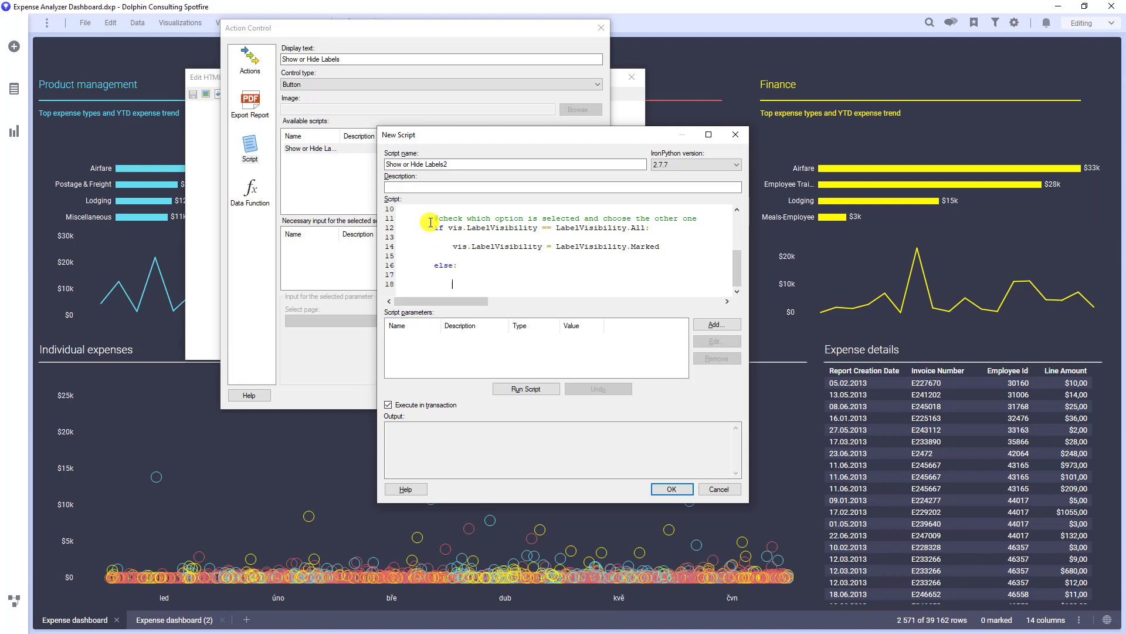
Write the else branch assignment vis.LabelVisibility = LabelVisibility.All.
type("vis.LabelVisibility")
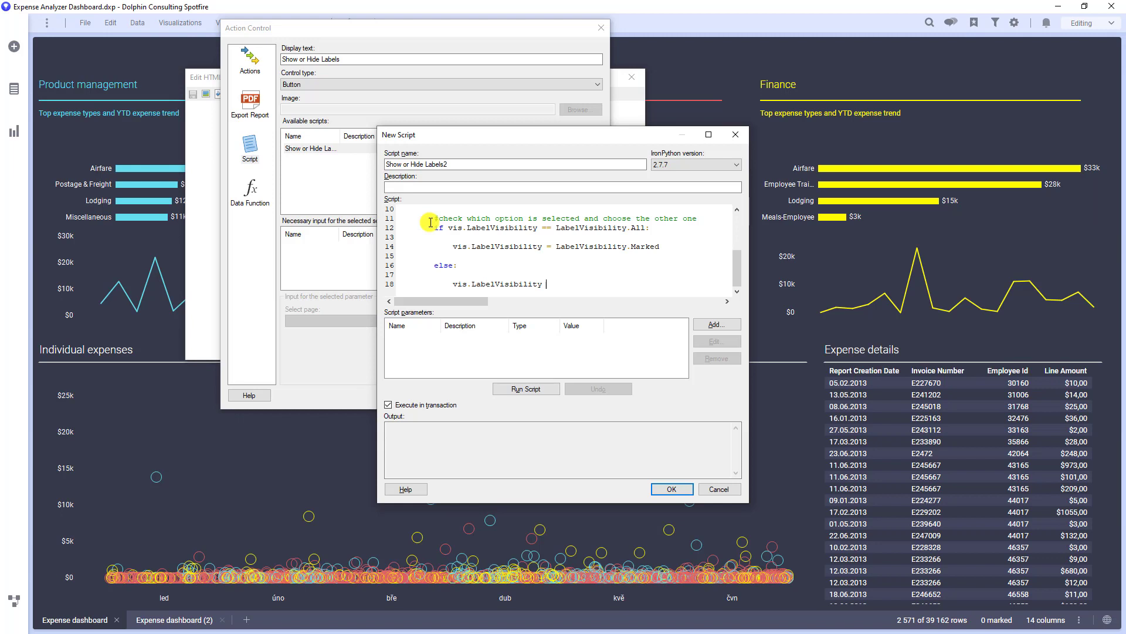
type("=")
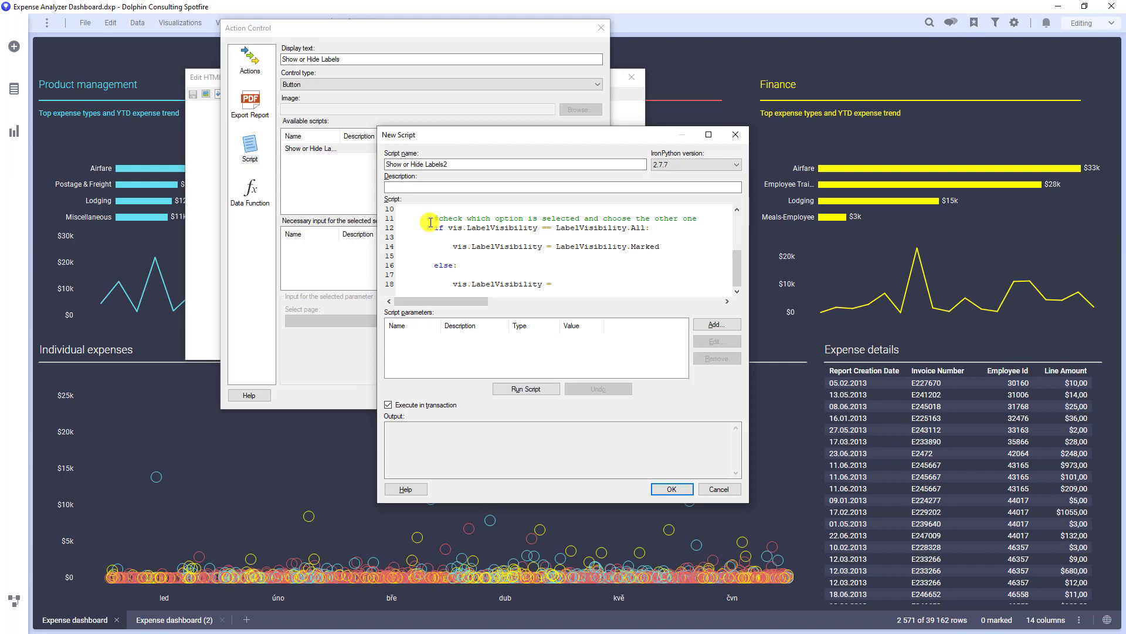
type("LabelVisibility.All")
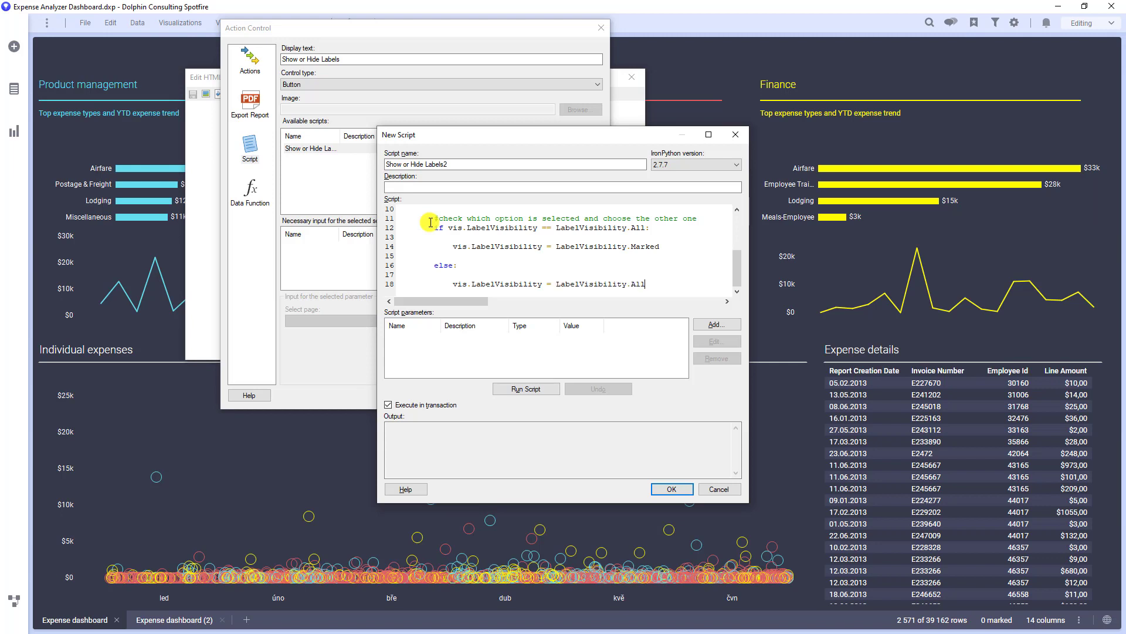
mouse_move(438, 242)
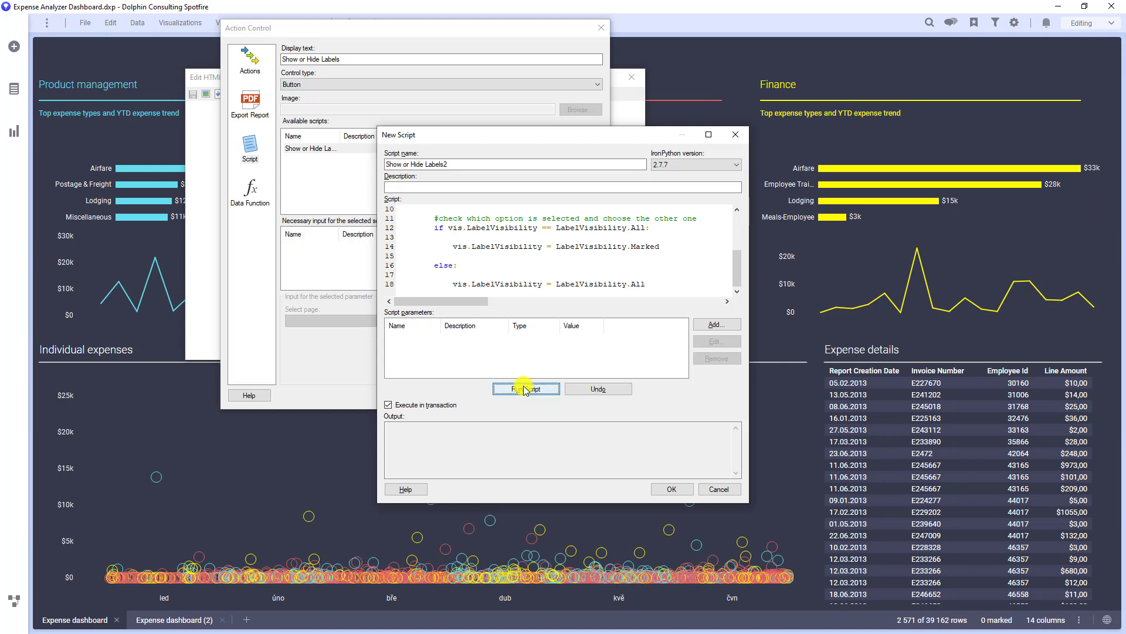
mouse_move(550, 404)
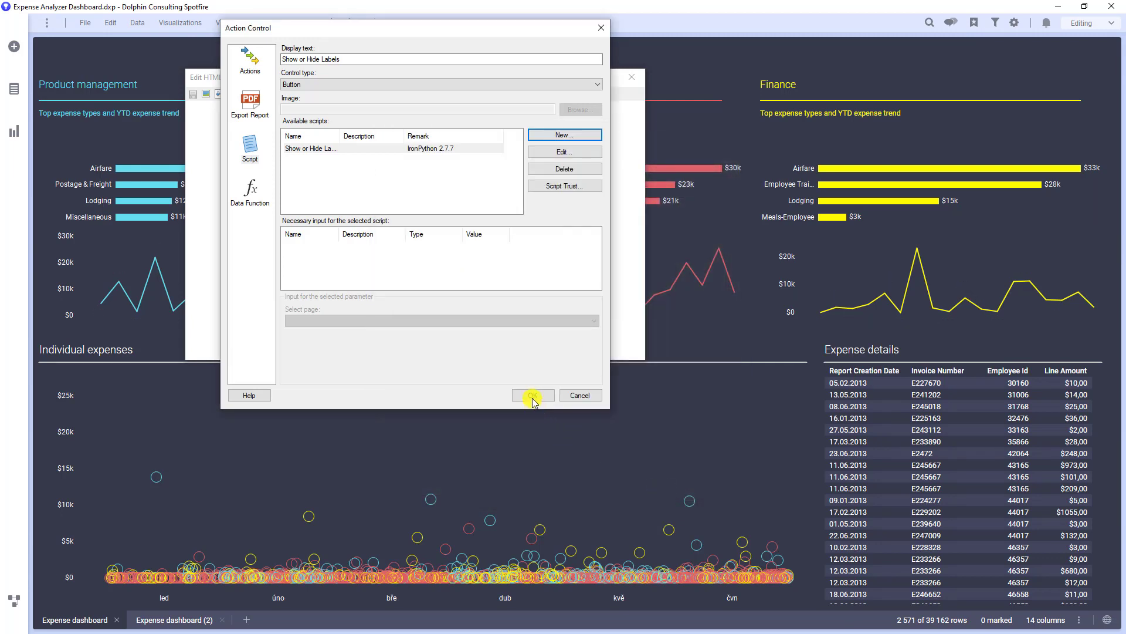
Confirm the button's script action and close the HTML editor, placing the button on the dashboard.
left_click(533, 396)
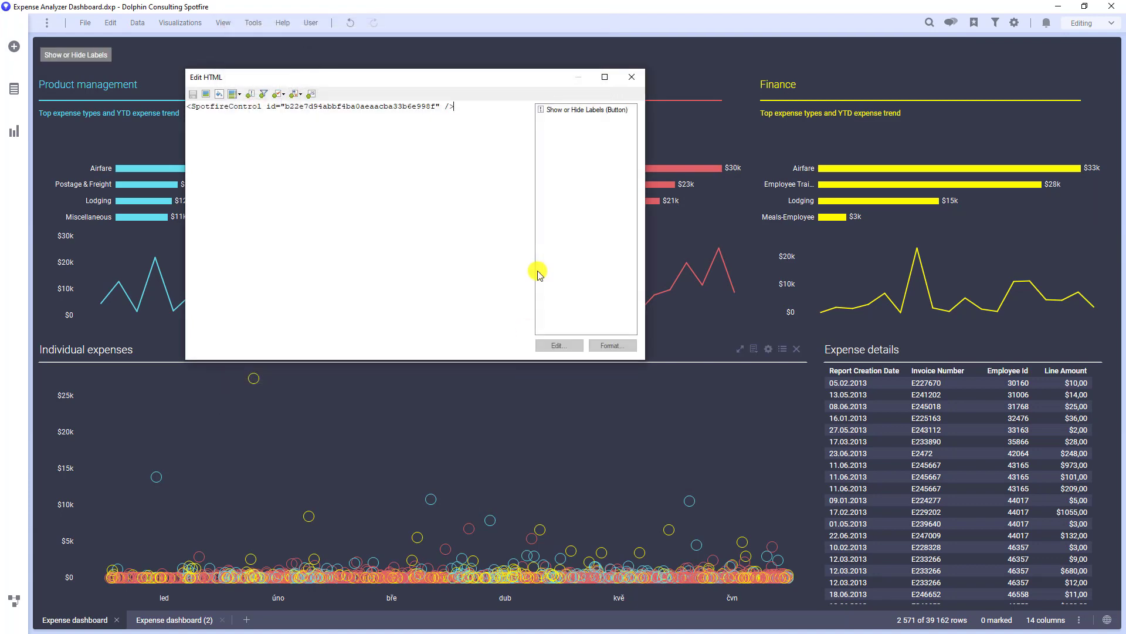
left_click(632, 78)
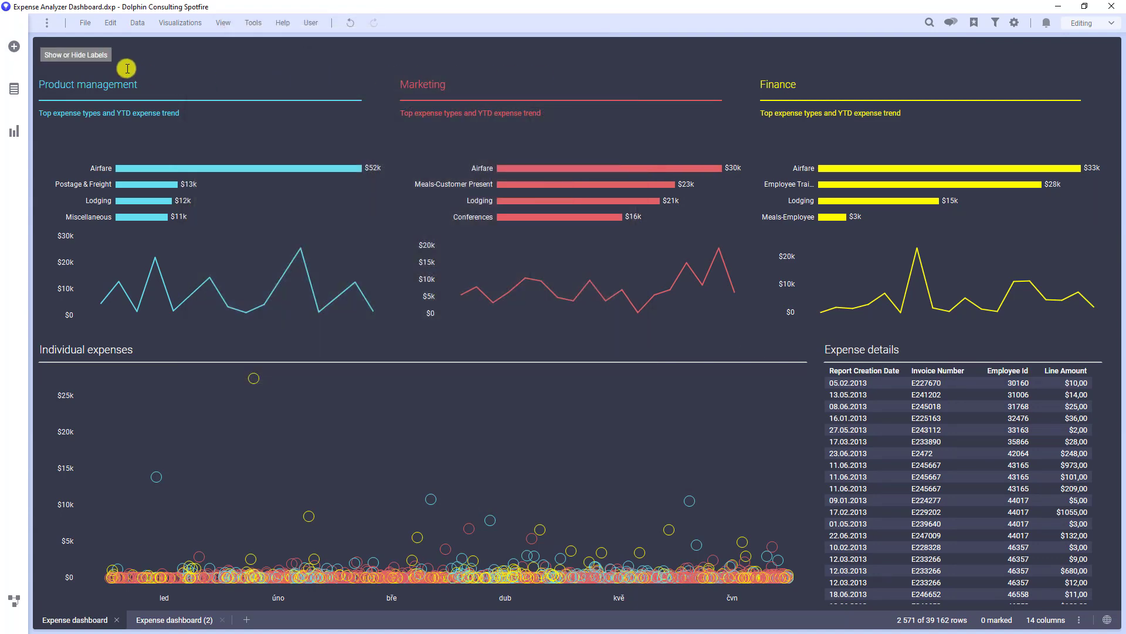
Use the new Show or Hide Labels button to show and then hide the line chart labels.
left_click(76, 54)
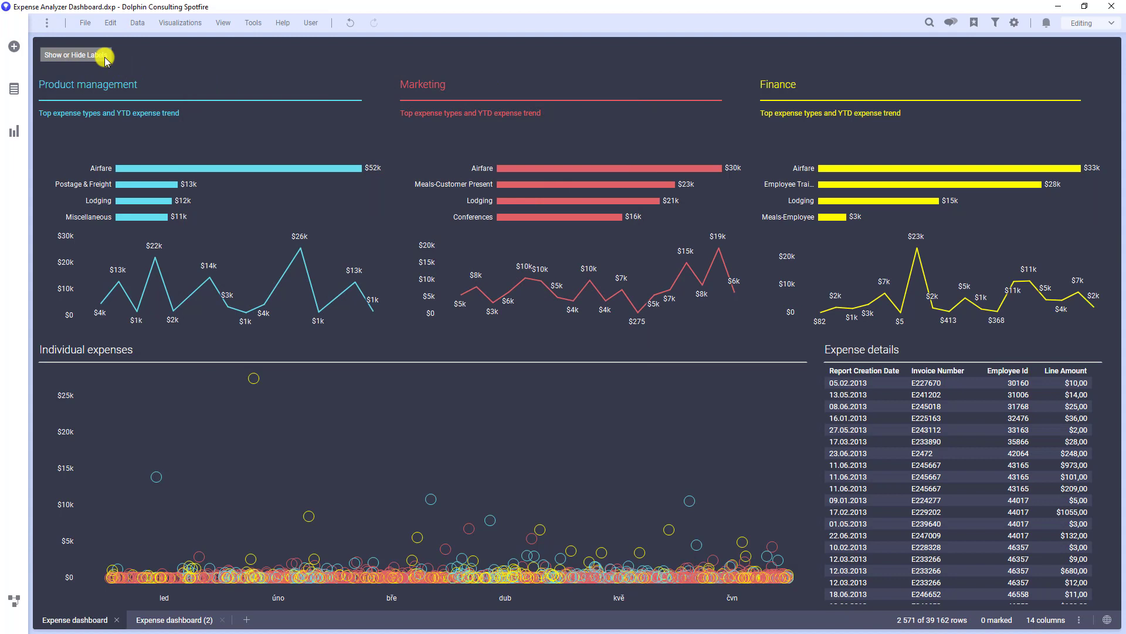
left_click(76, 55)
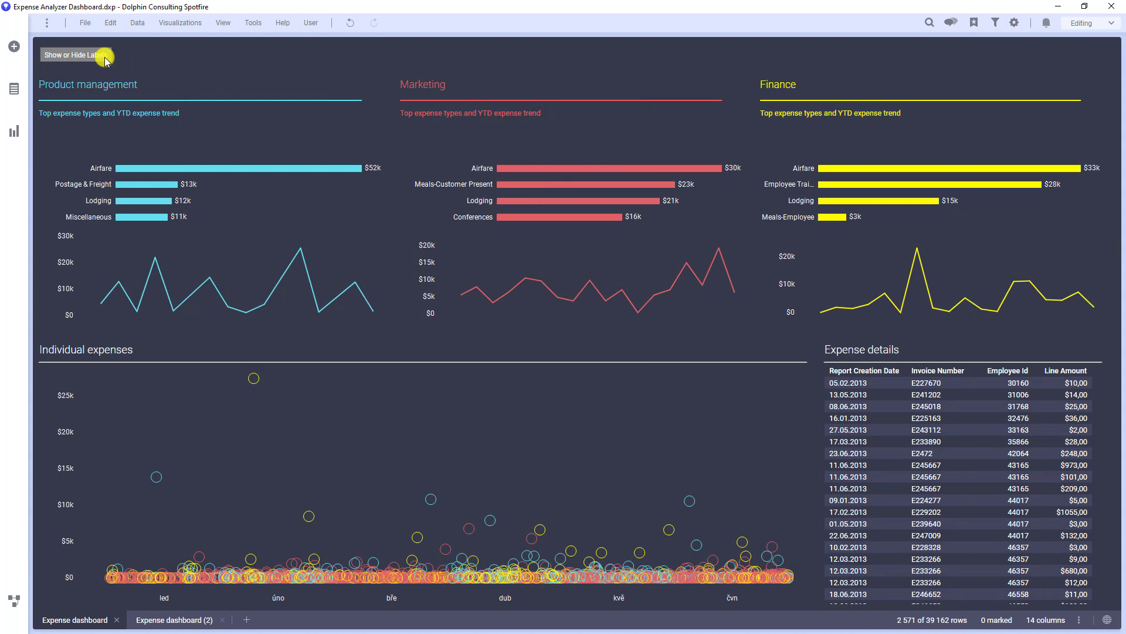